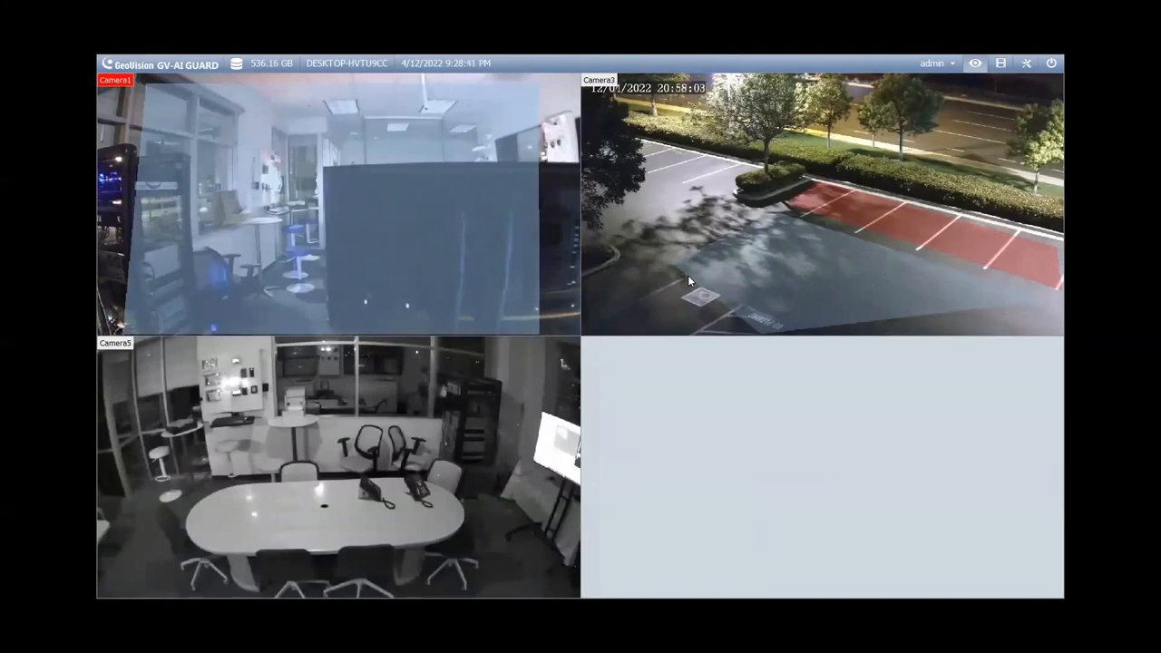
mouse_move(694, 289)
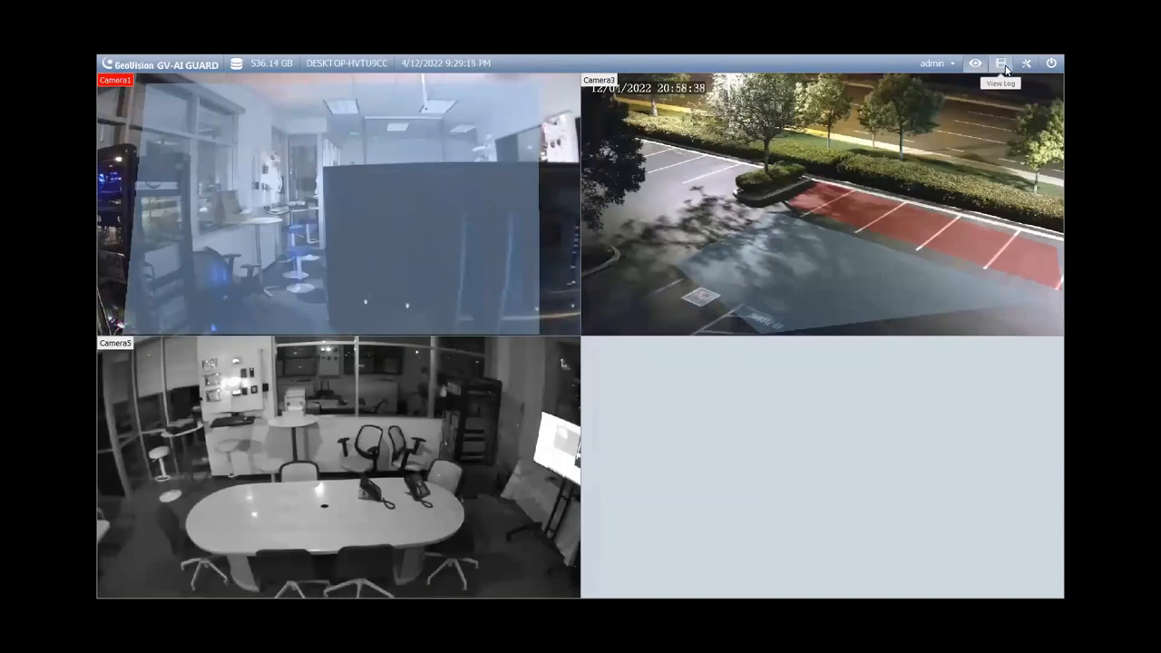
Step: Switch to playback view and open the Content List of layouts and cameras
left_click(1026, 63)
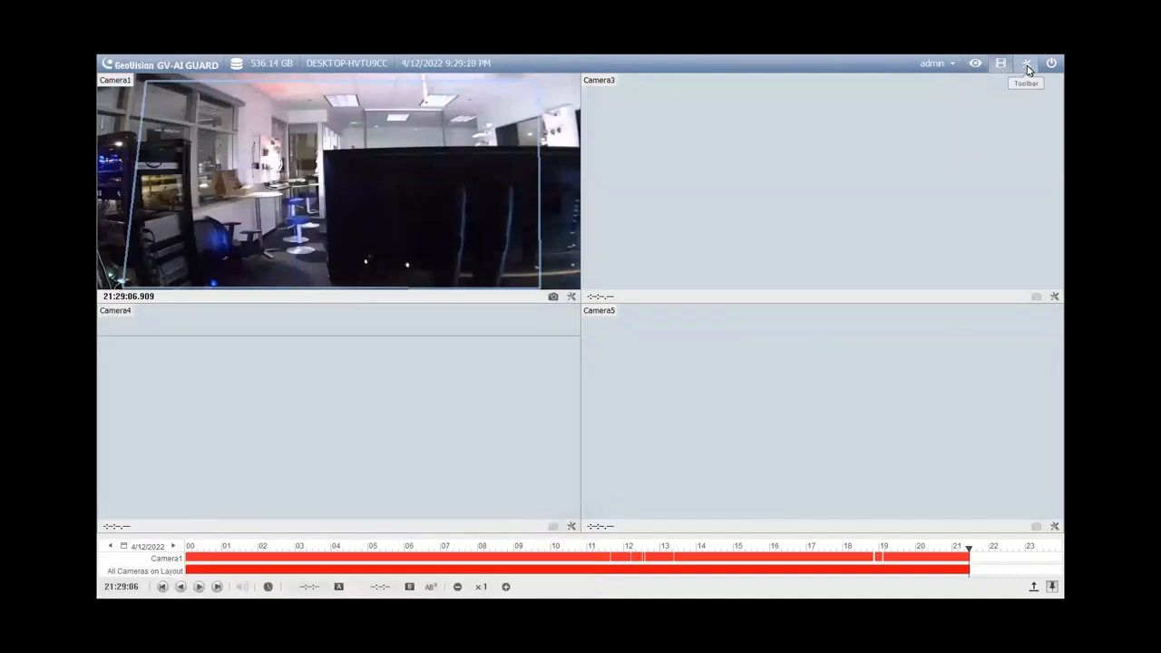
left_click(1026, 63)
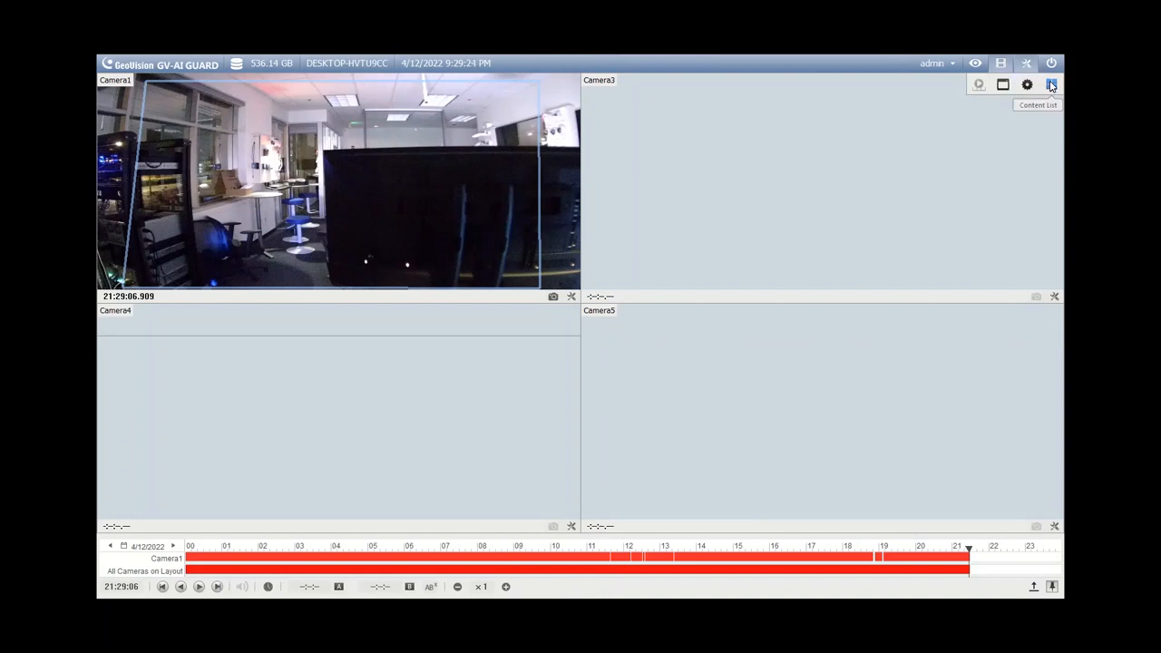
left_click(1051, 85)
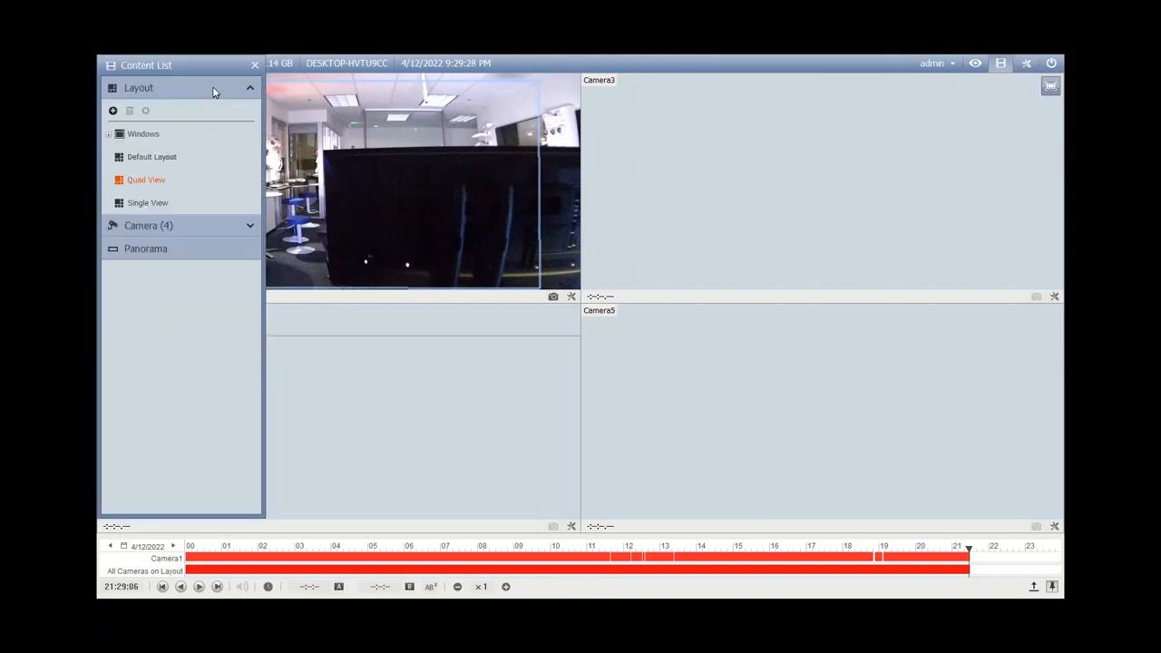
left_click(146, 180)
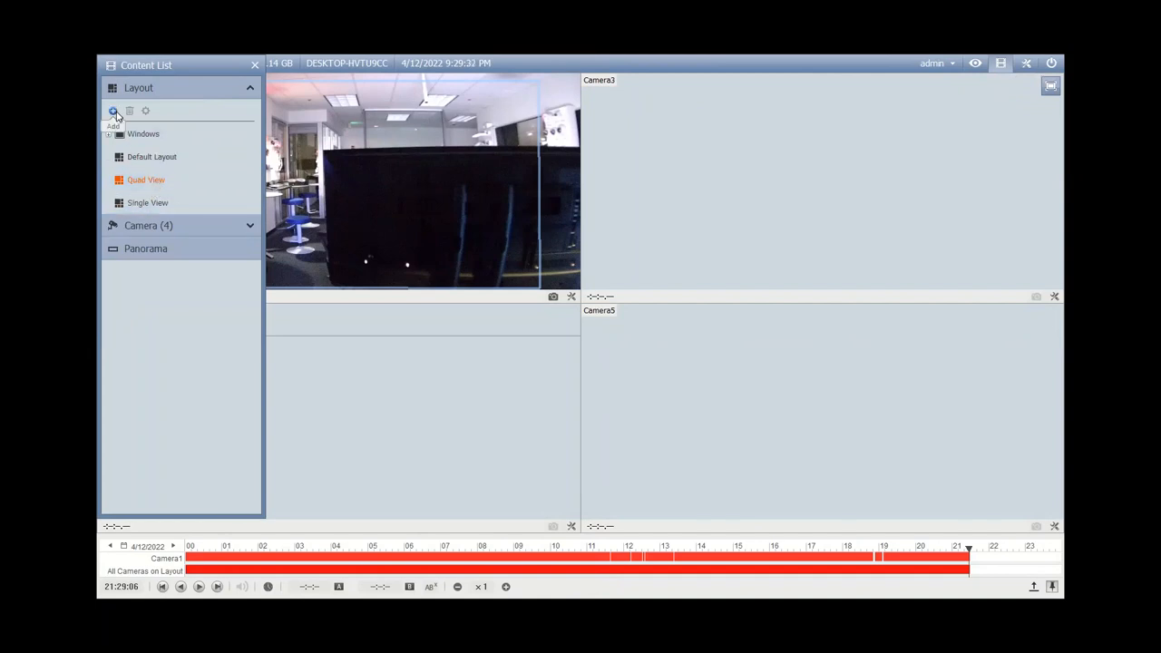
Step: Start adding a new layout, cancel it, and close the Content List
left_click(112, 111)
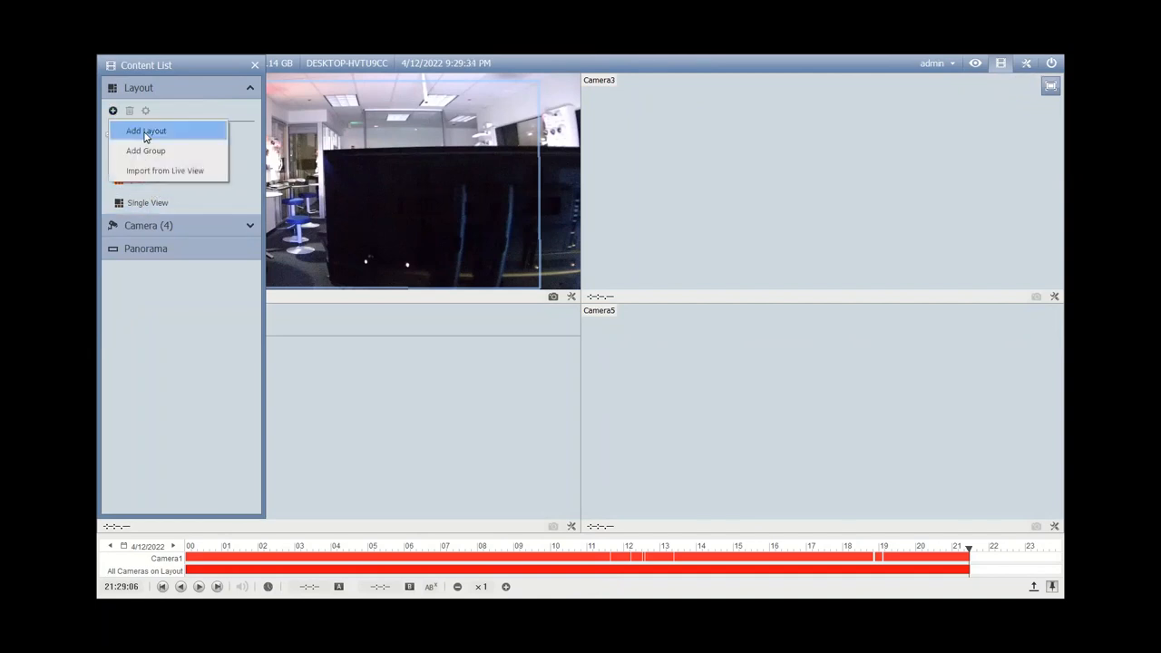
left_click(146, 130)
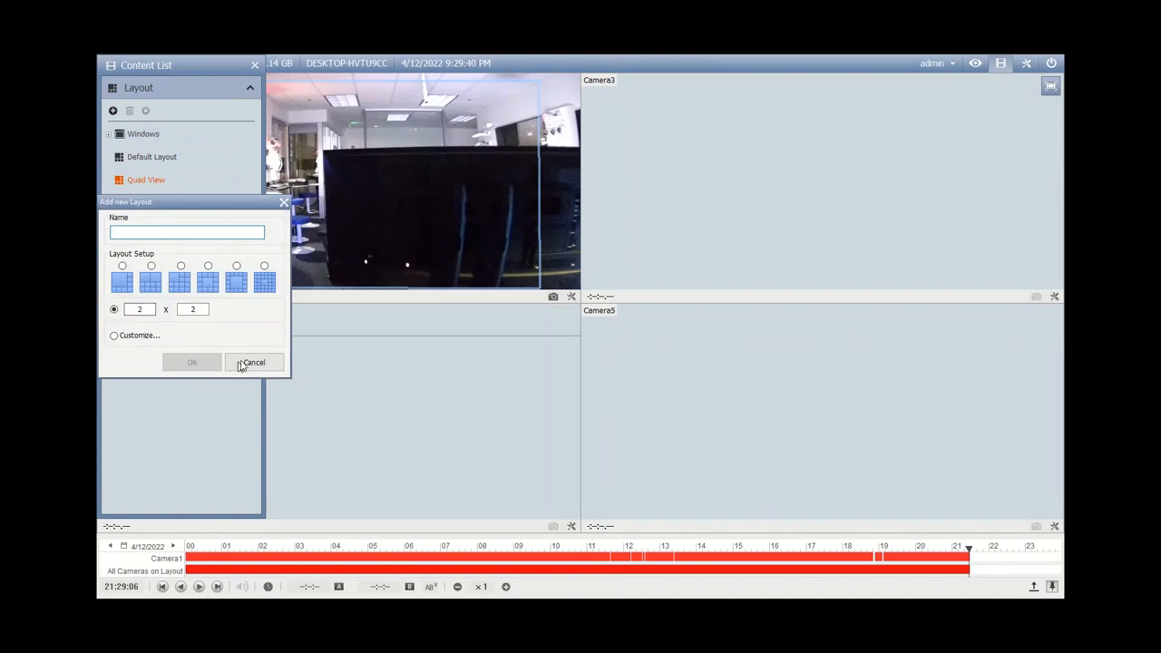
left_click(254, 362)
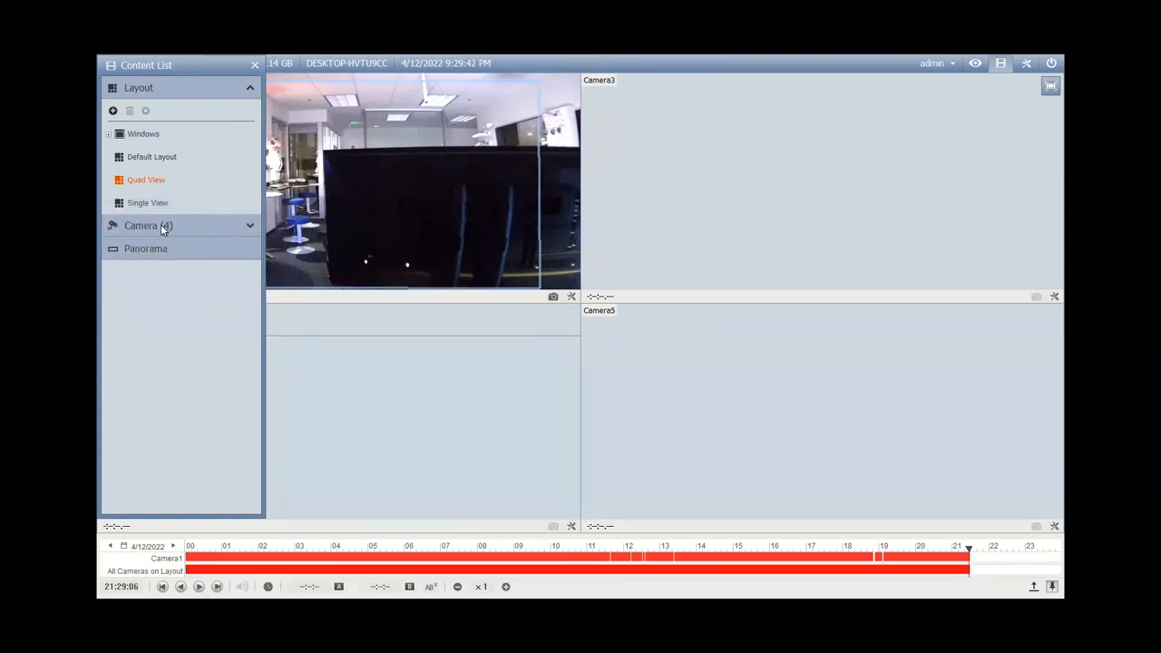
left_click(148, 225)
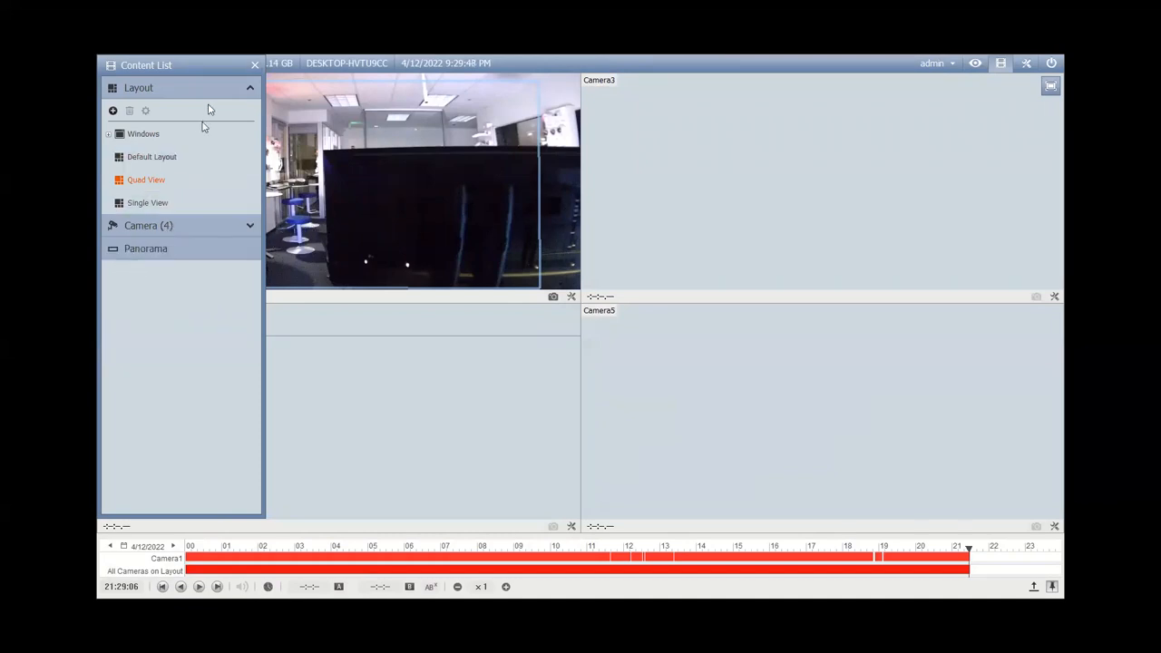
left_click(255, 64)
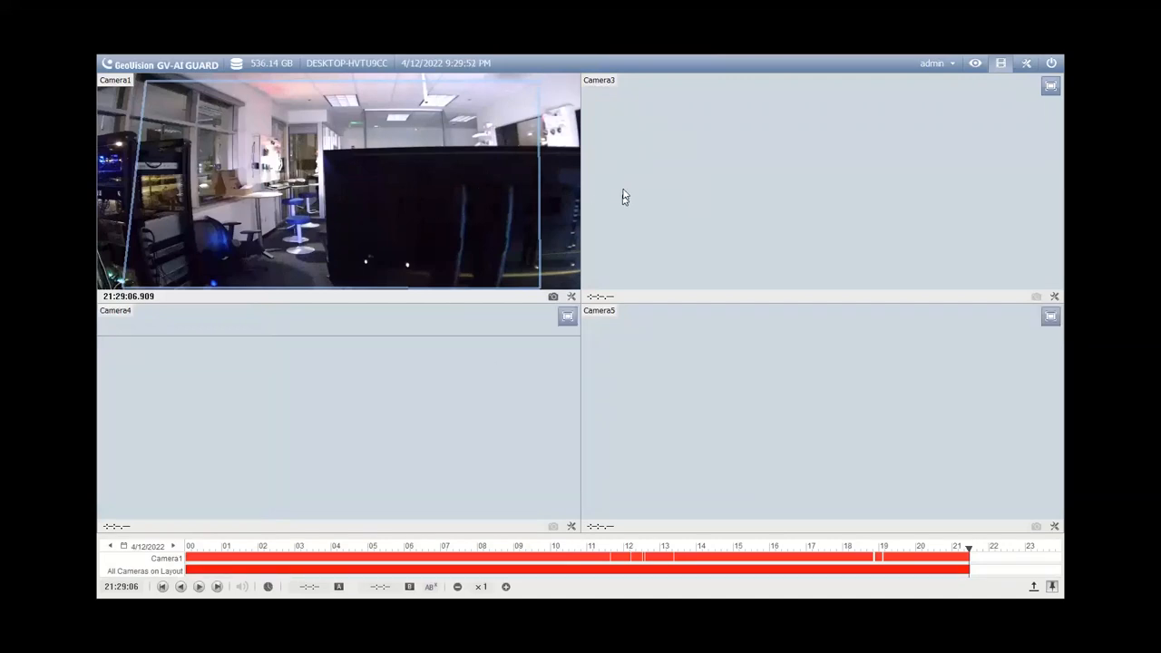
Step: Move the timeline to about 11:30 and open Camera3's recording context menu
left_click(601, 555)
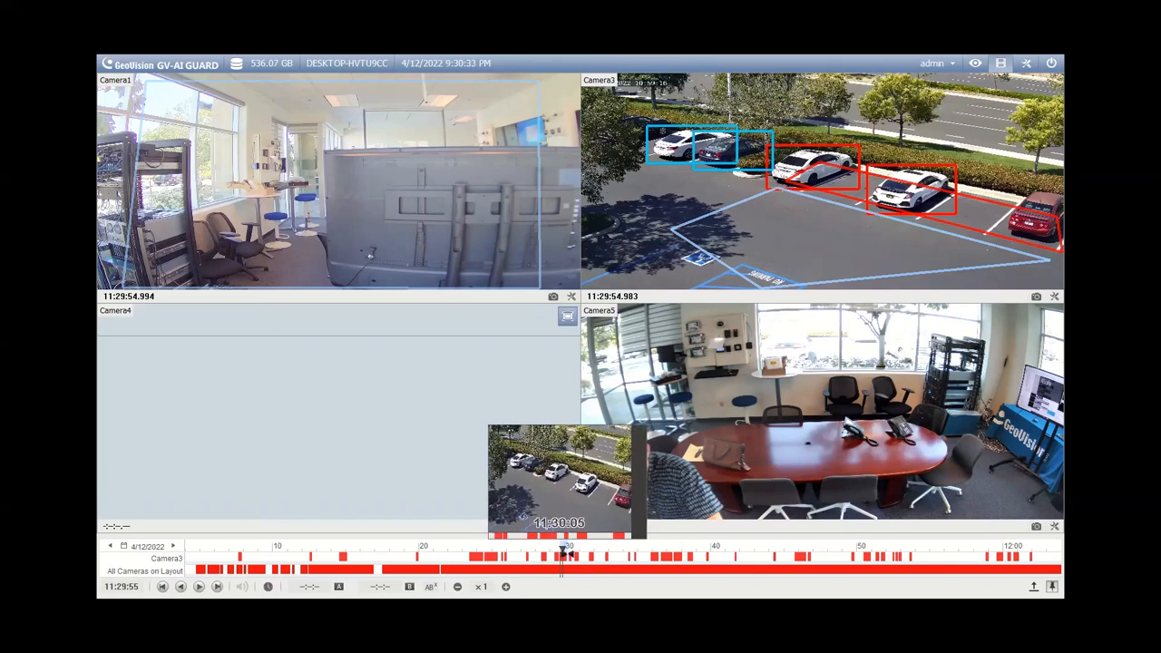
right_click(562, 554)
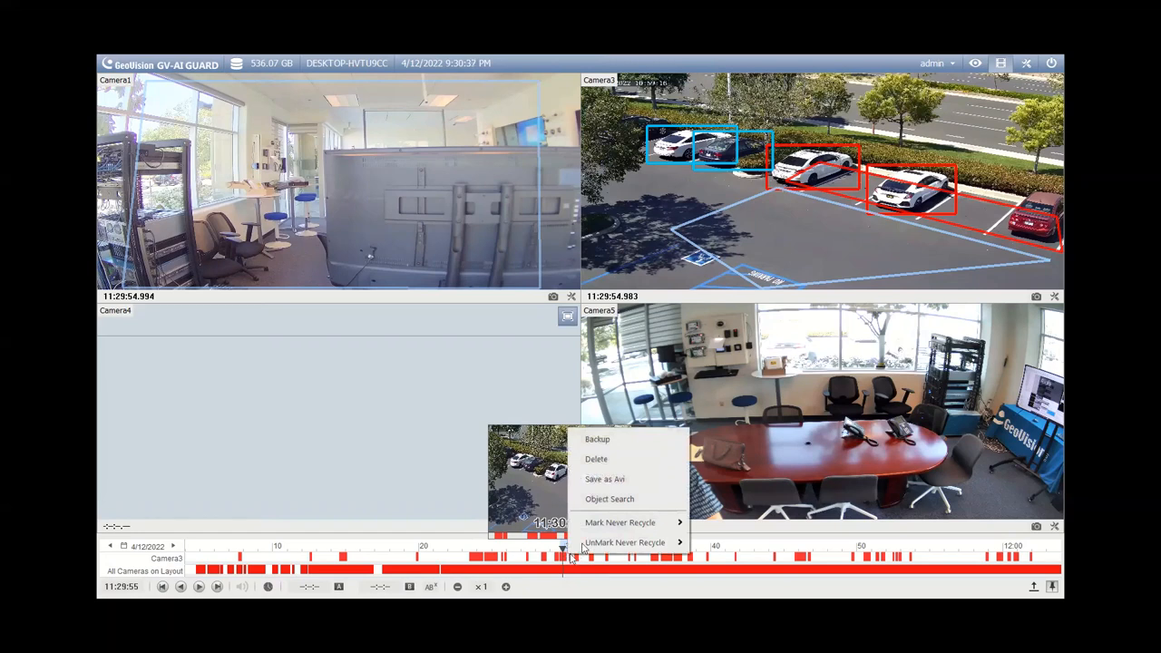
mouse_move(630, 439)
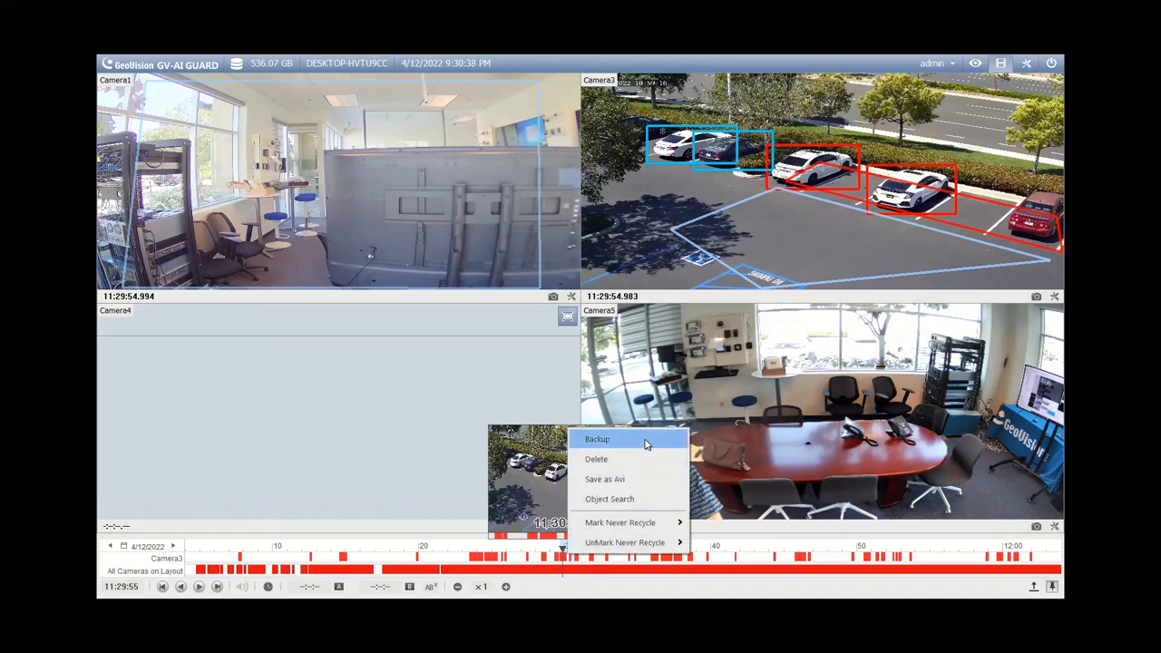
Step: Choose Backup for 11:29:42–11:30:12, exclude Camera 4, and review the event type options
left_click(597, 439)
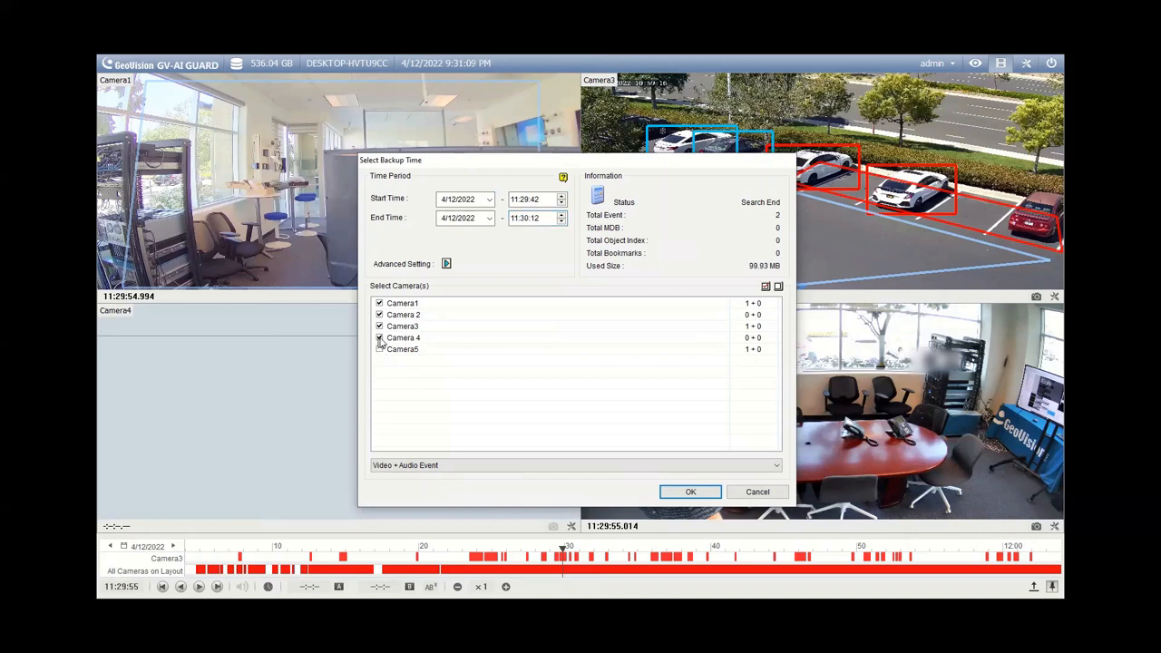
left_click(379, 338)
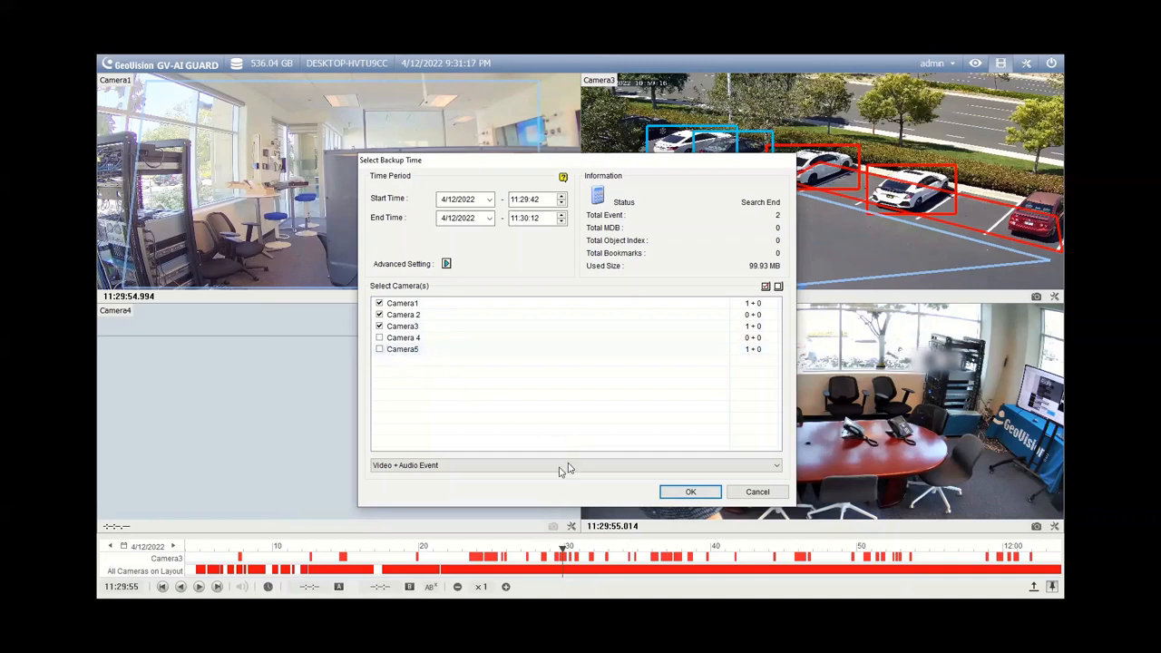
left_click(576, 466)
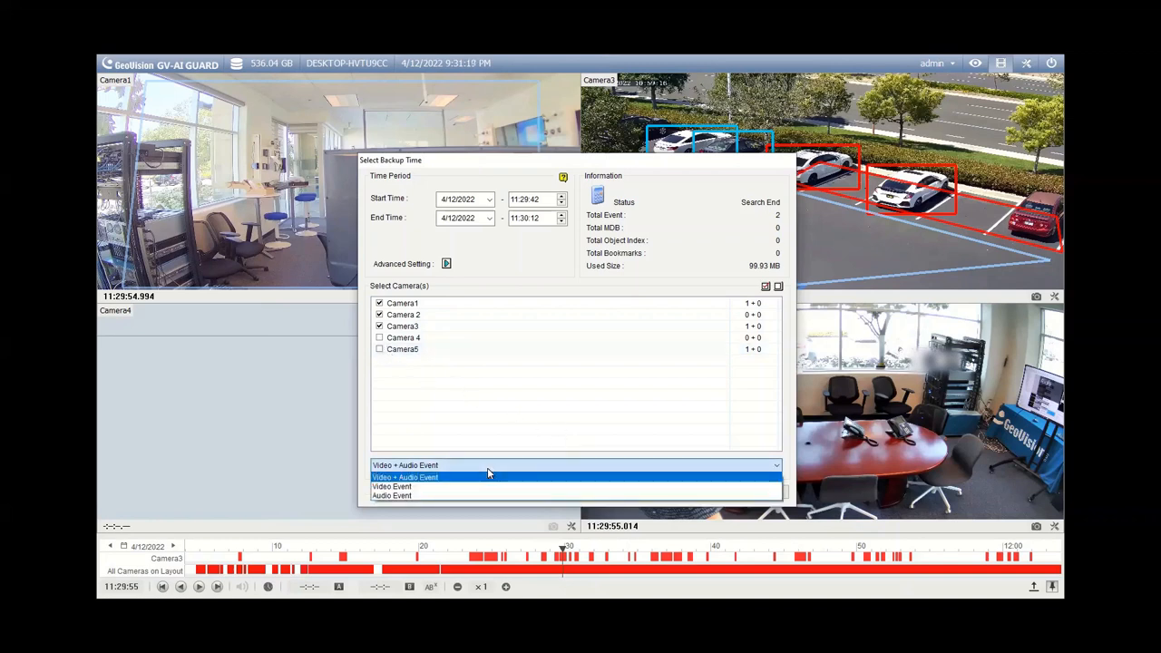
mouse_move(448, 487)
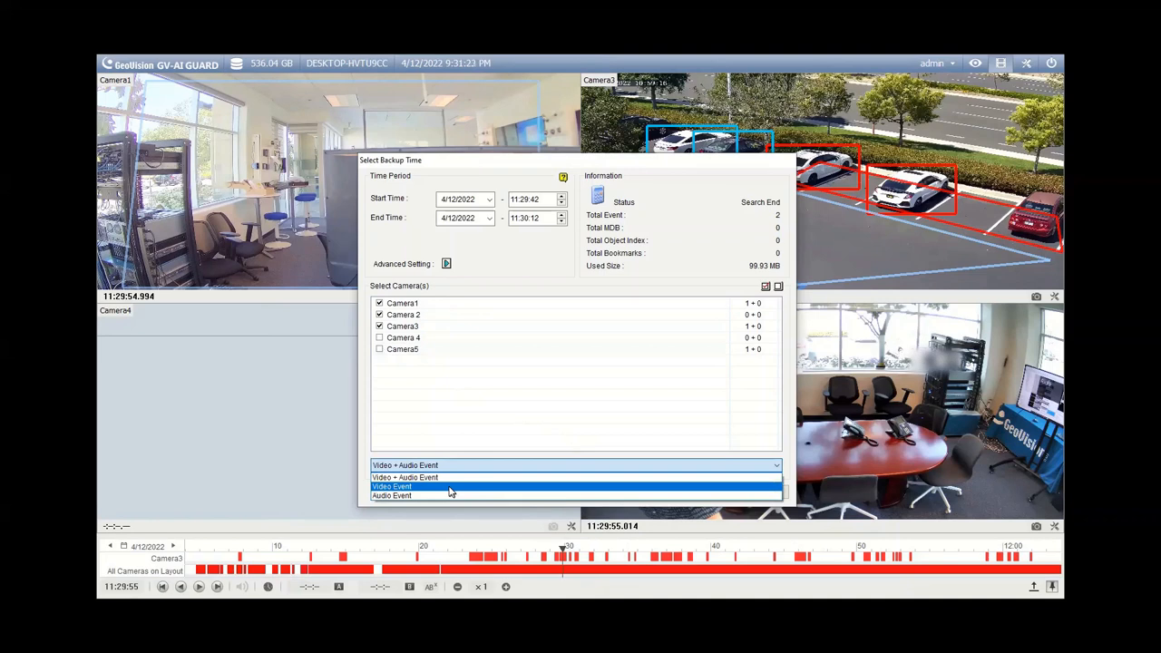
mouse_move(414, 490)
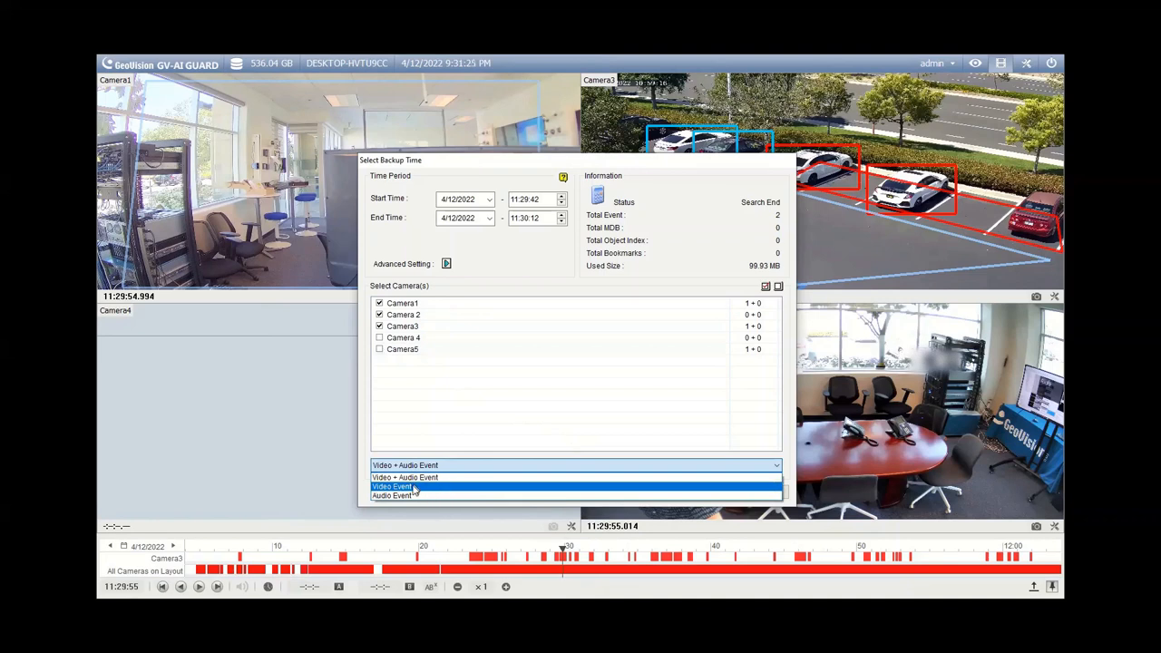
left_click(391, 486)
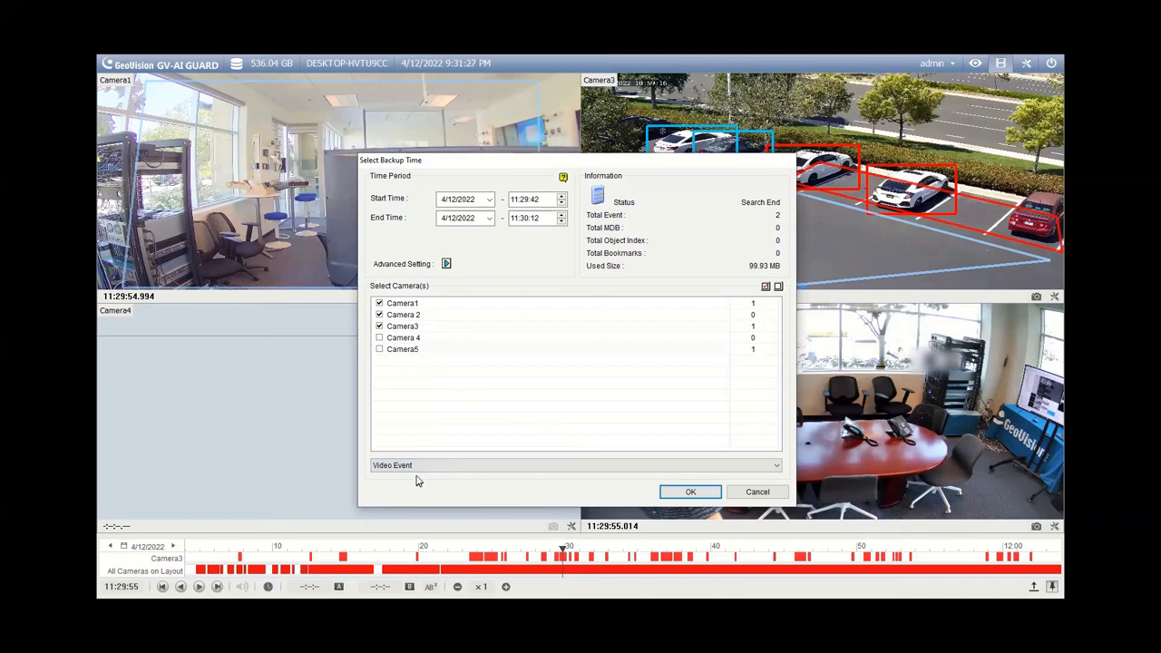
left_click(576, 466)
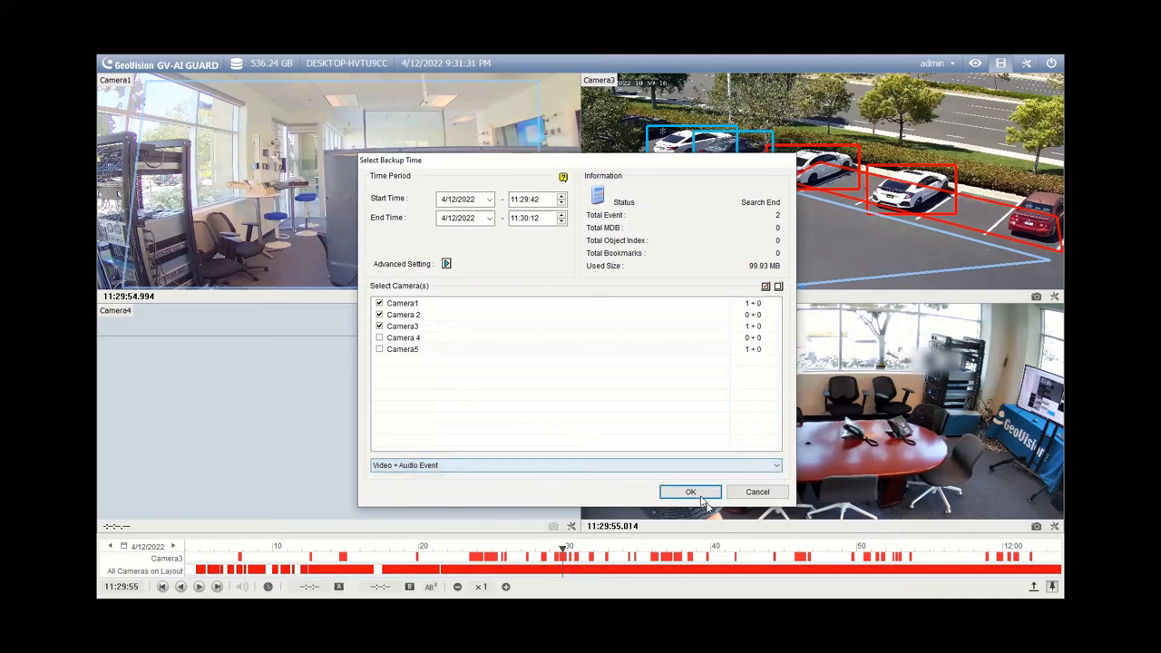
Step: Confirm the time range, save to hard disk on the Desktop, and name the folder 'Demo Clip 1'
left_click(691, 491)
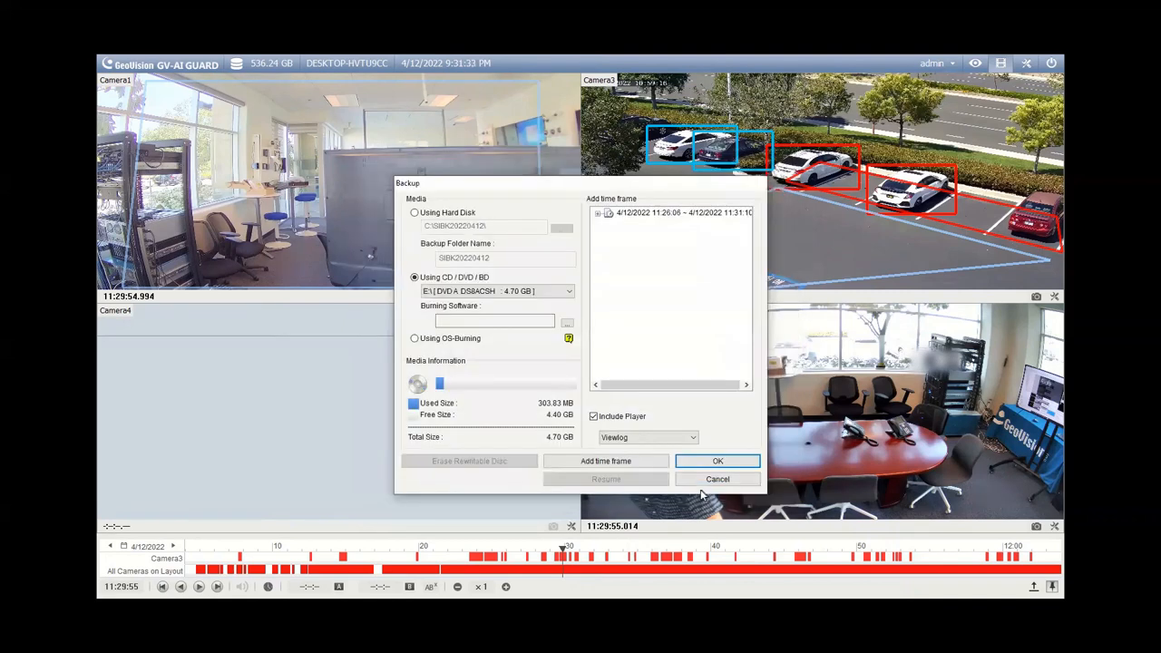
mouse_move(579, 363)
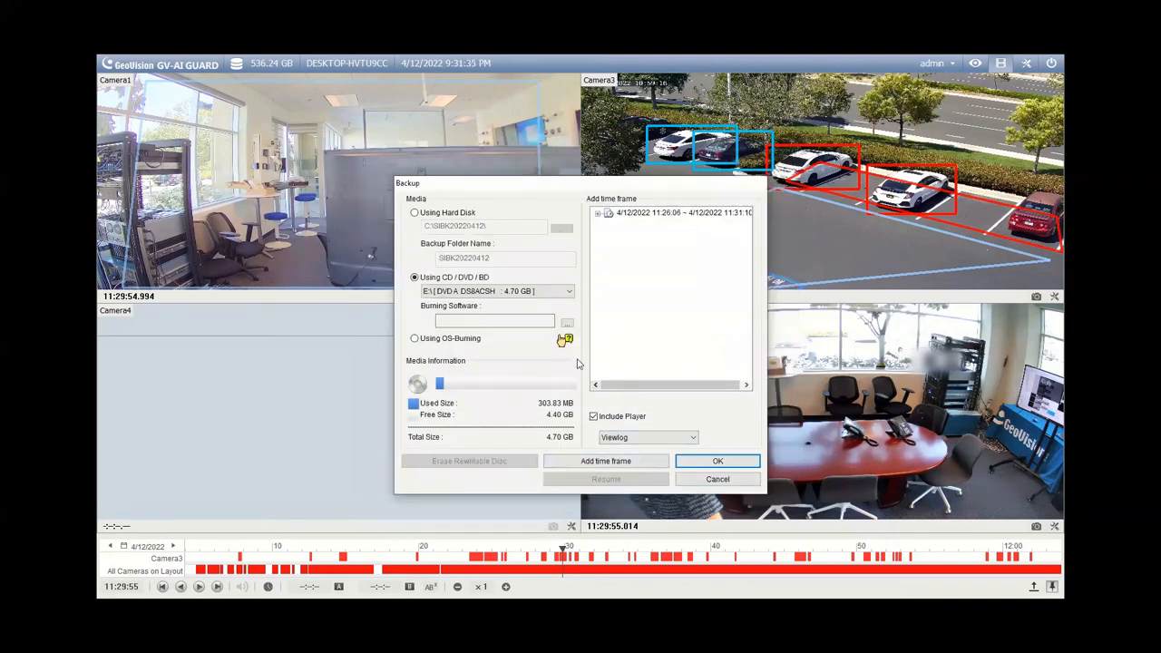
mouse_move(458, 240)
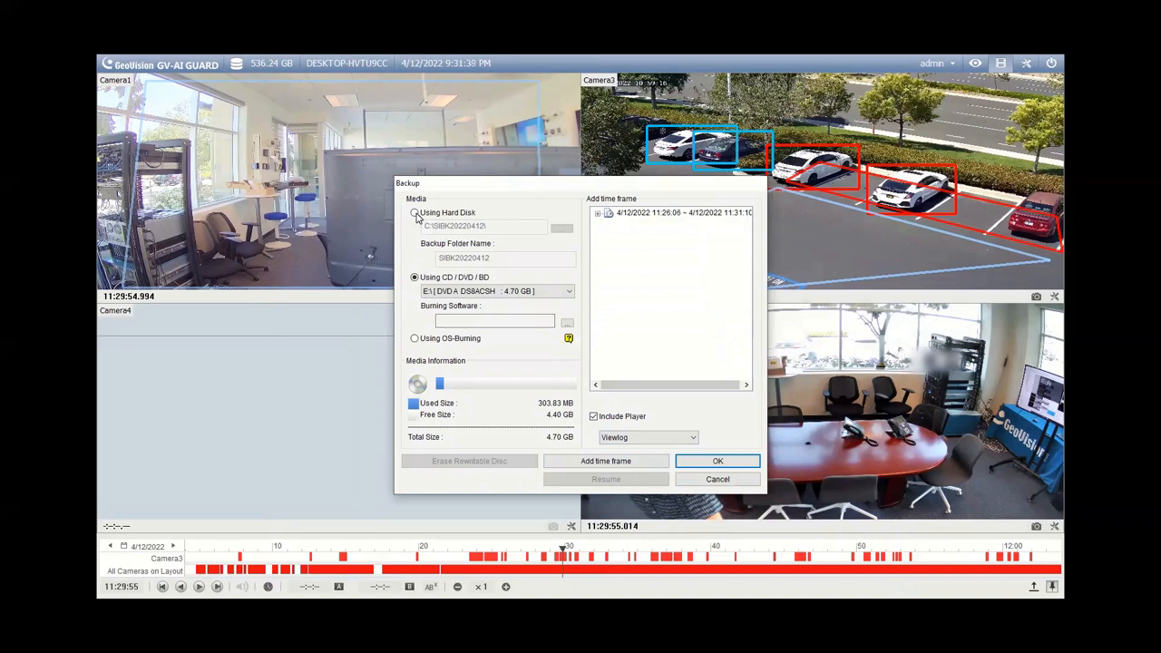
left_click(414, 212)
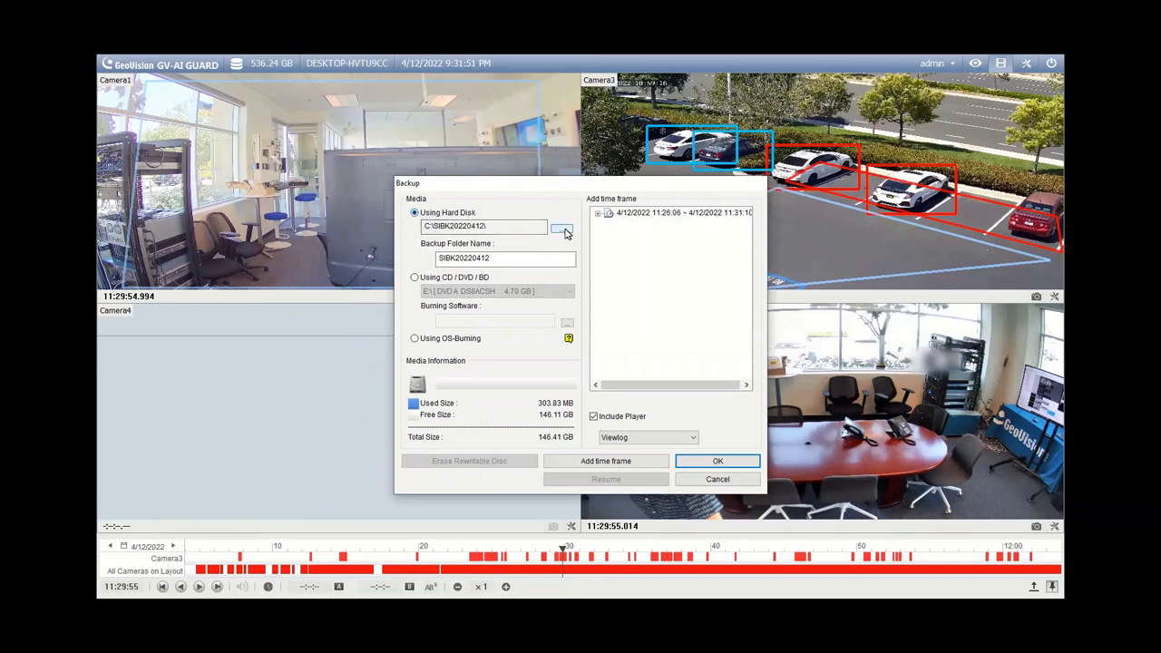
left_click(562, 226)
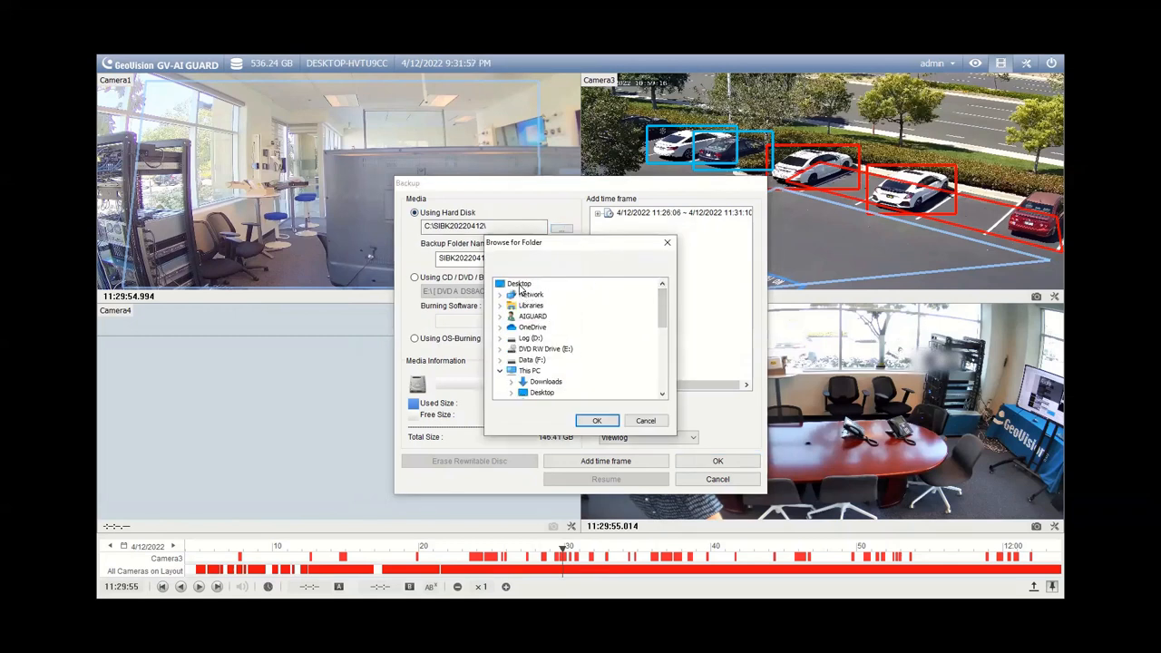
left_click(596, 420)
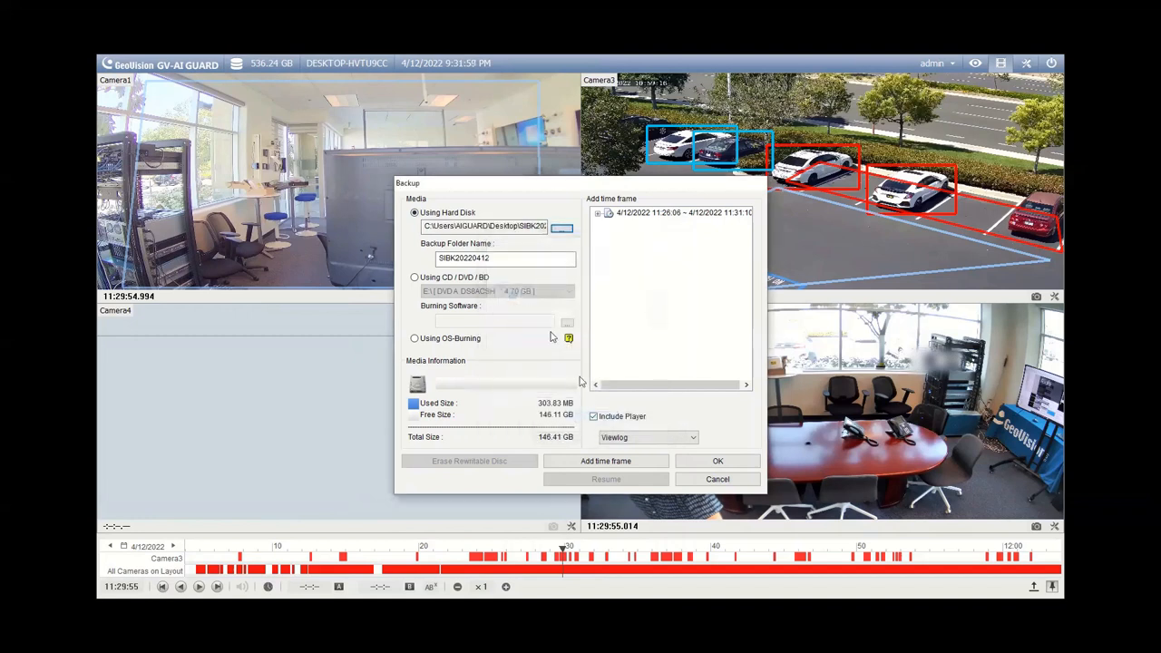
left_click(496, 258)
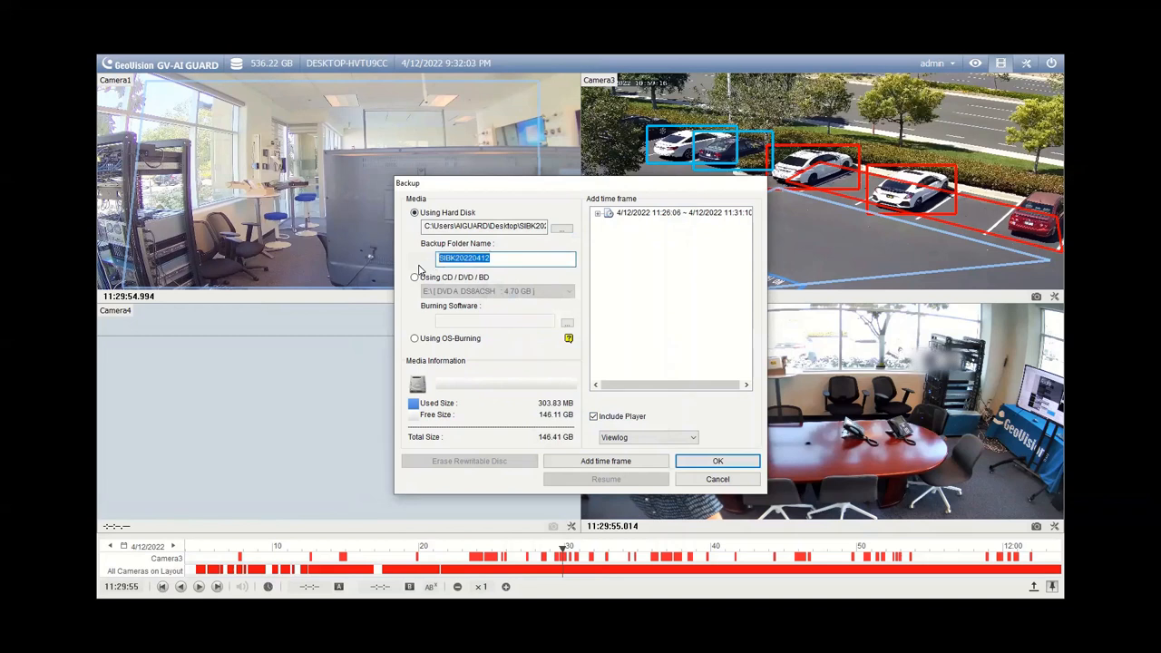
type("Demo Clip")
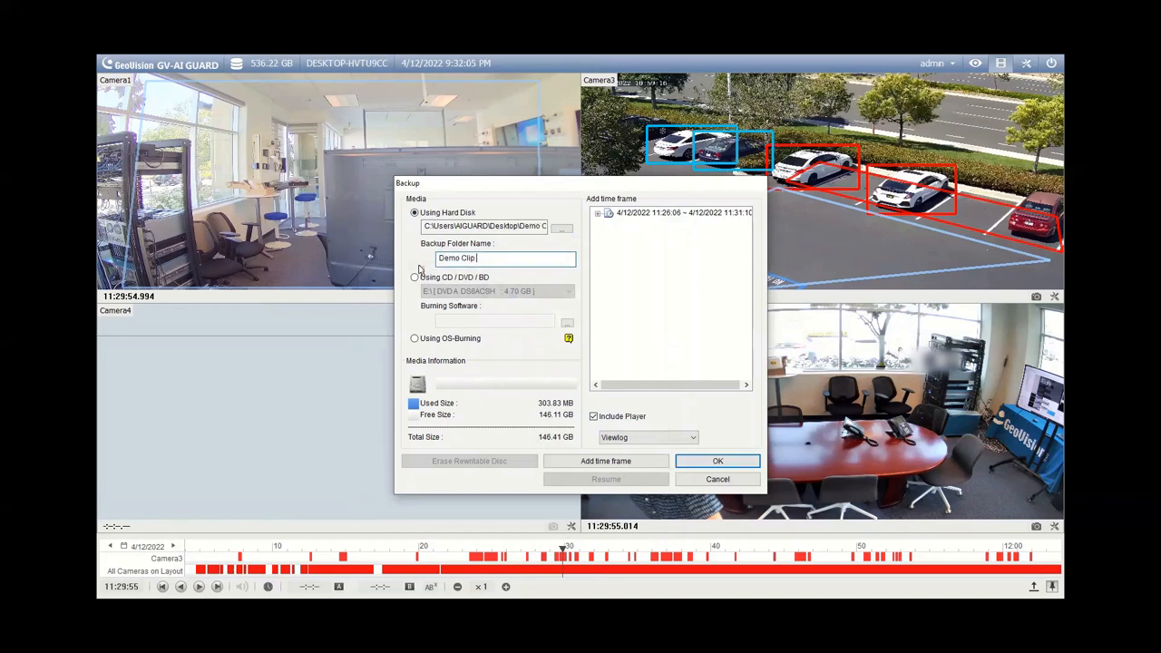
type("1")
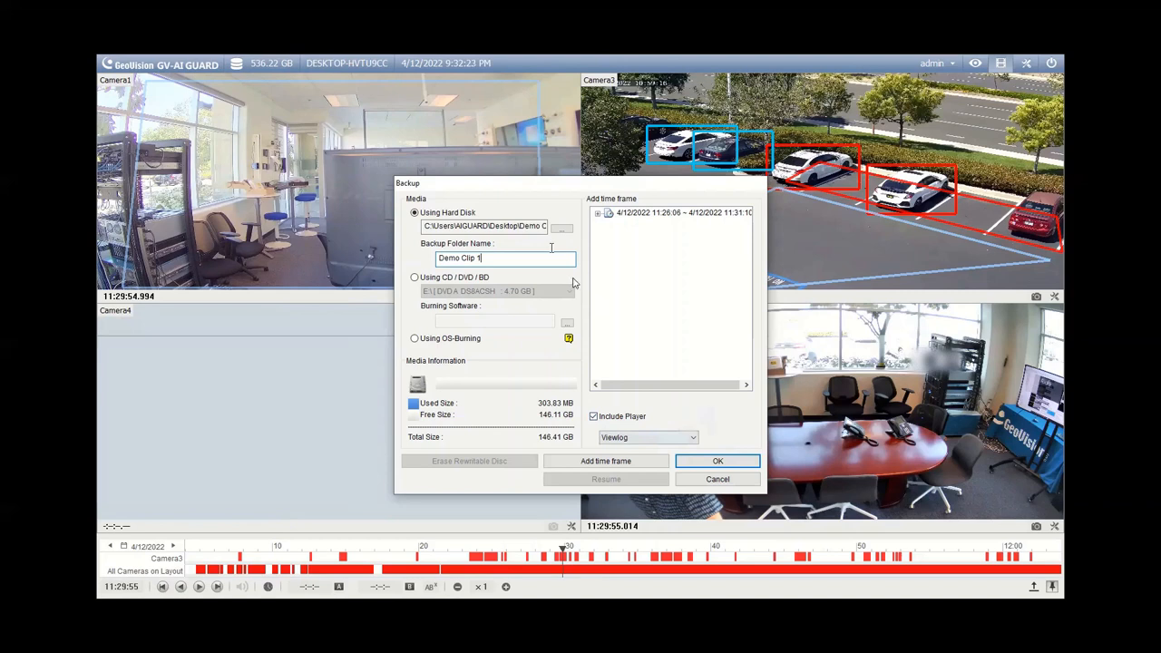
Step: Run the backup into Desktop\Demo Clip 1 and dismiss the GVBackup completion message
left_click(718, 461)
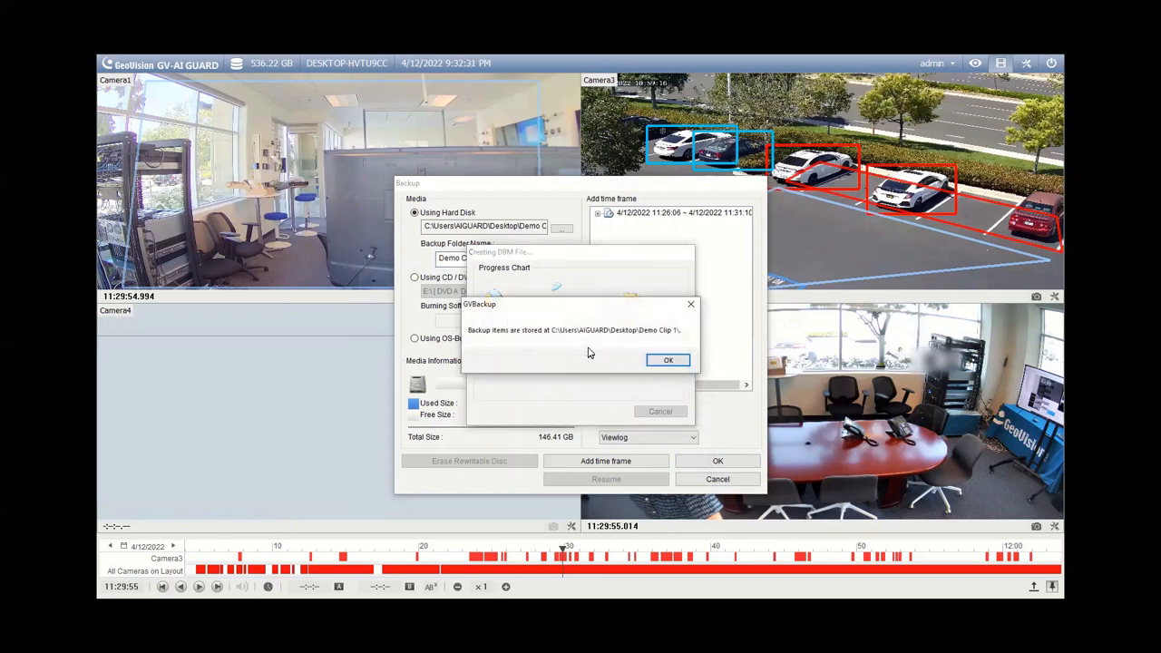
mouse_move(515, 340)
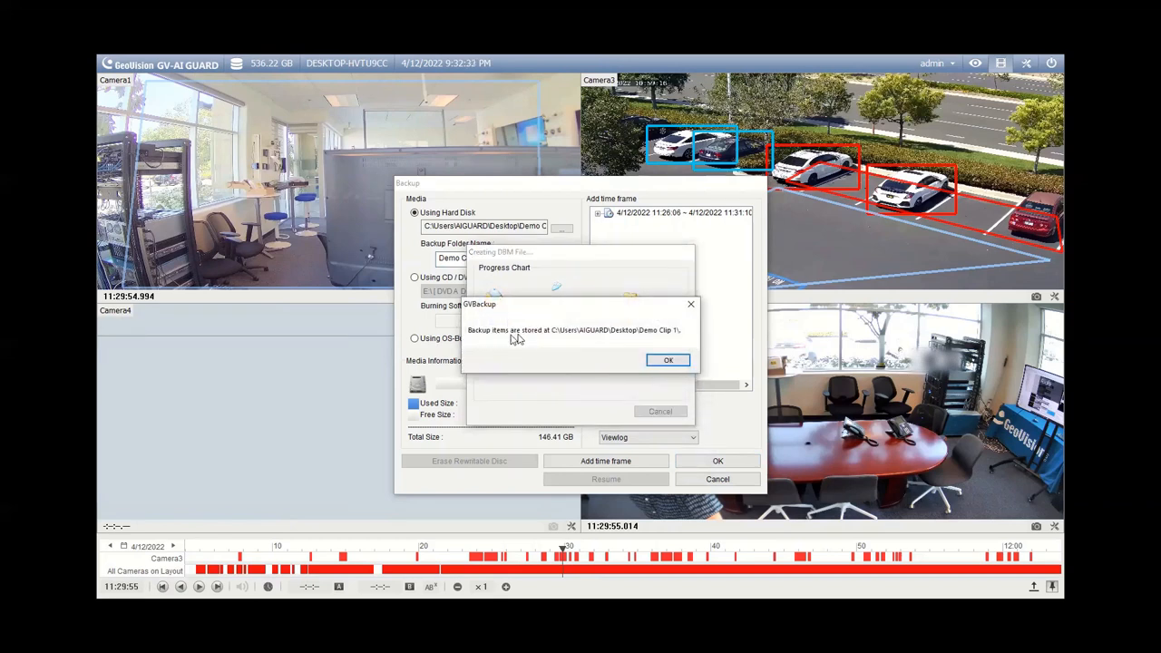
mouse_move(647, 338)
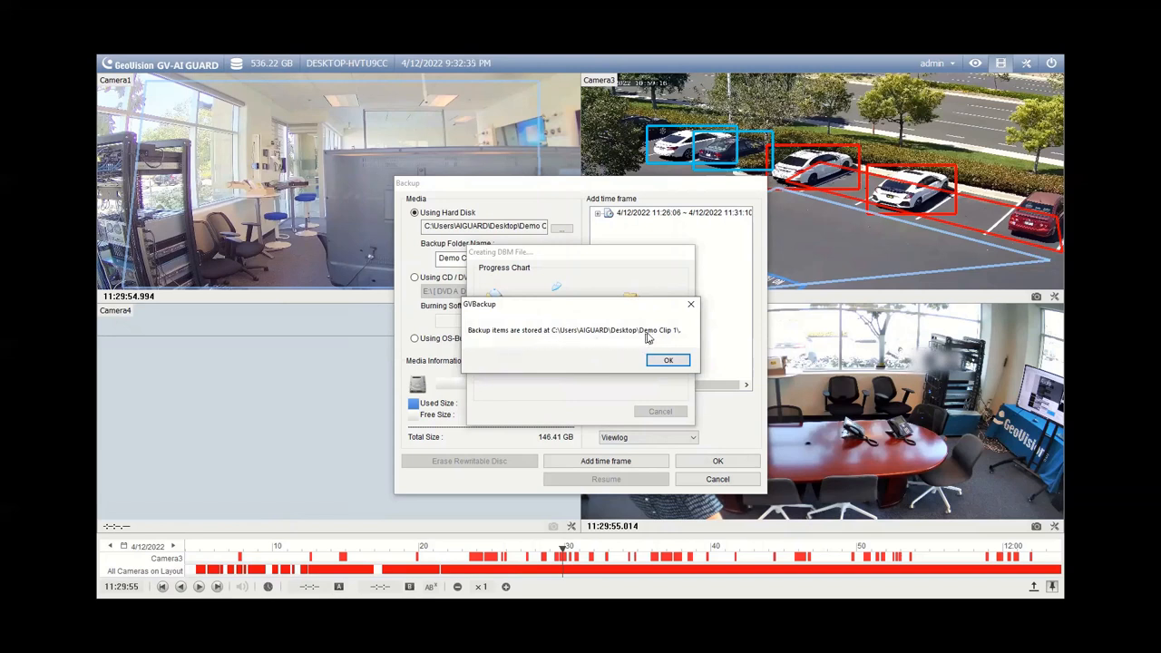
left_click(668, 360)
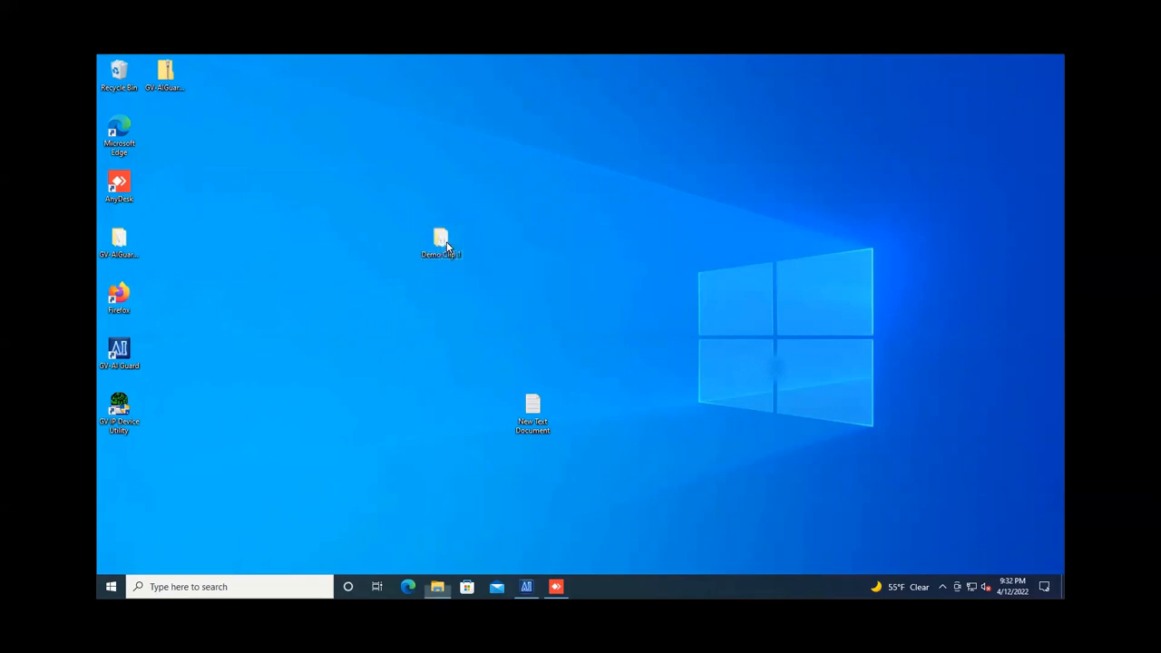
Step: Open the Demo Clip 1 desktop folder and select the EZViewLog application
double_click(441, 244)
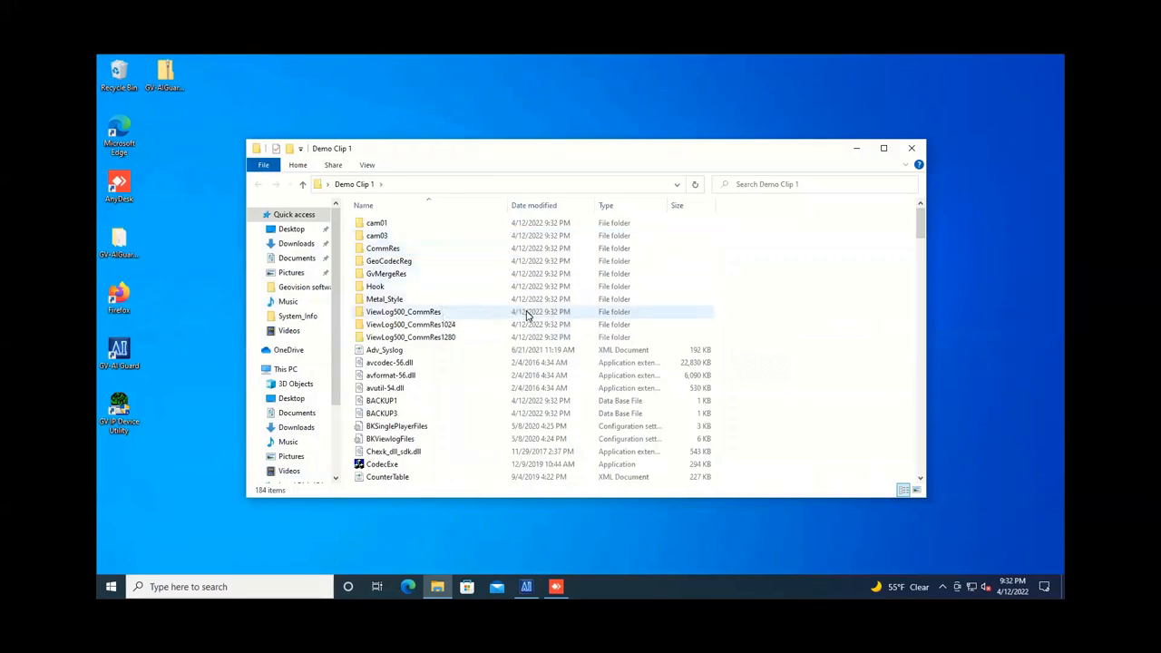
scroll("down", 3)
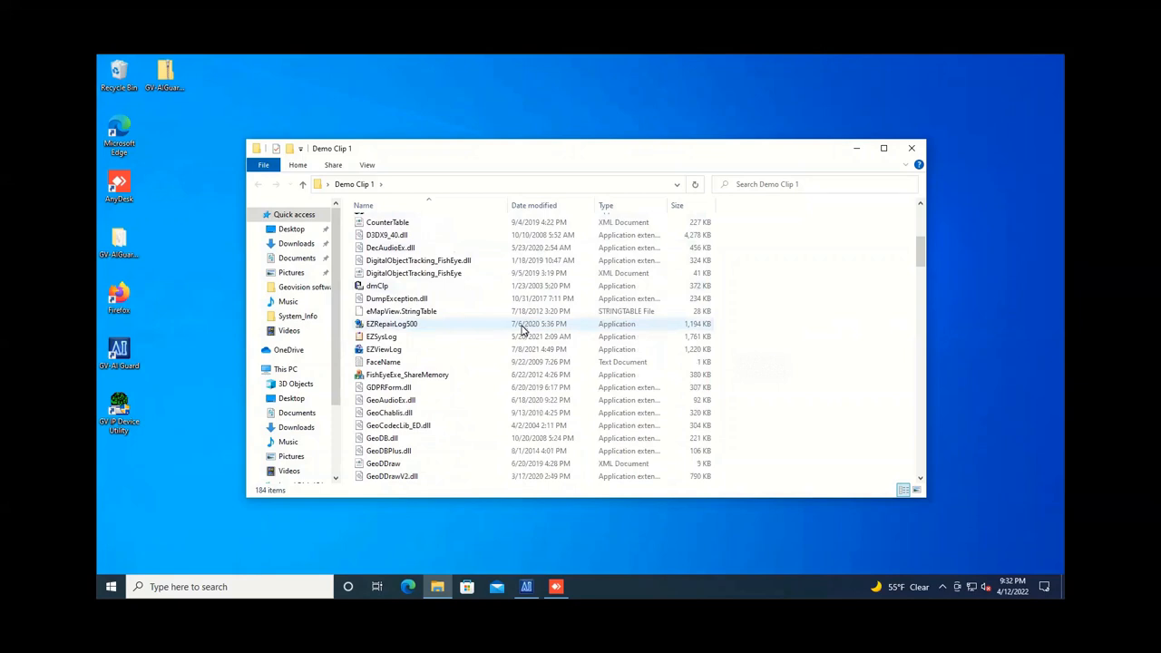
mouse_move(431, 354)
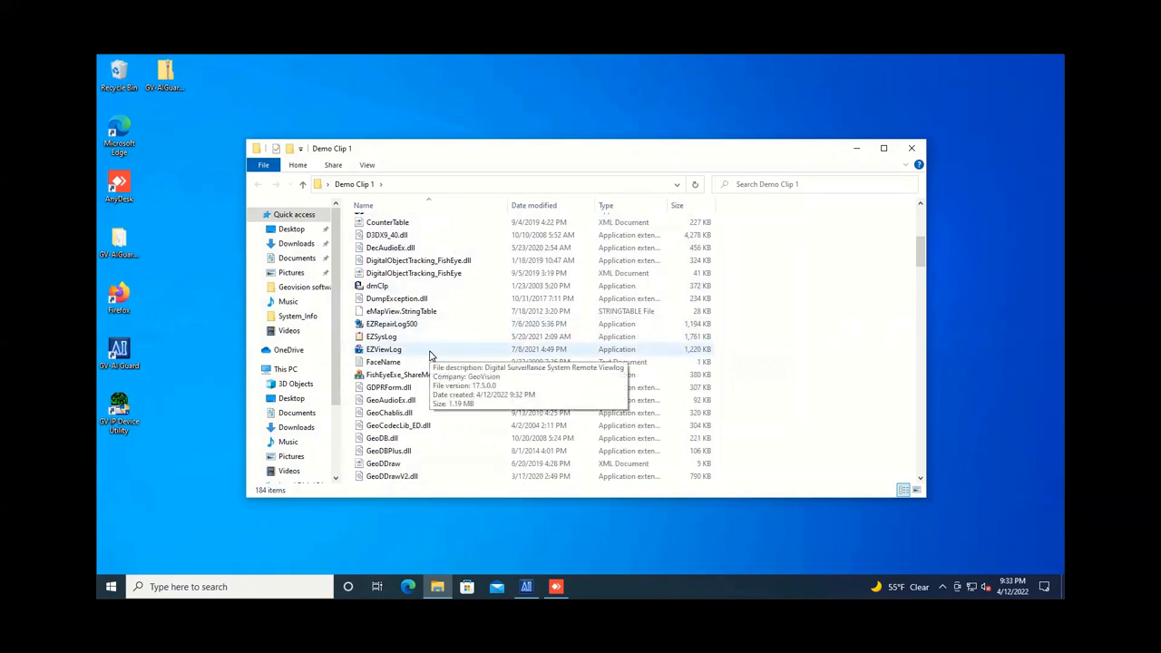
mouse_move(399, 362)
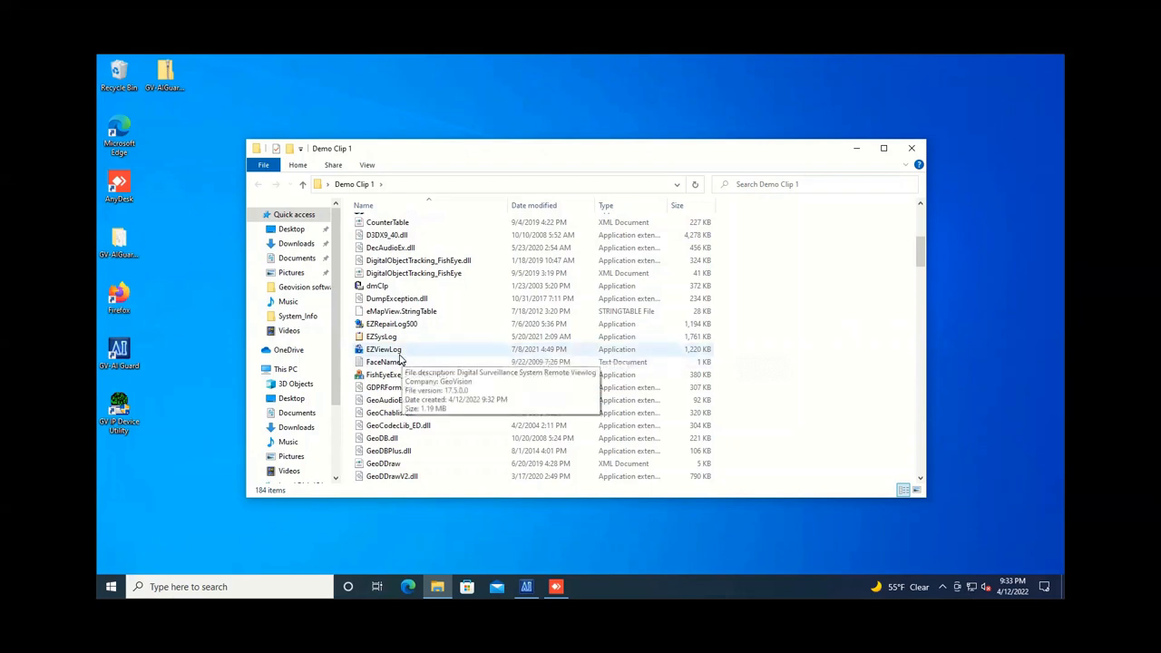
left_click(383, 349)
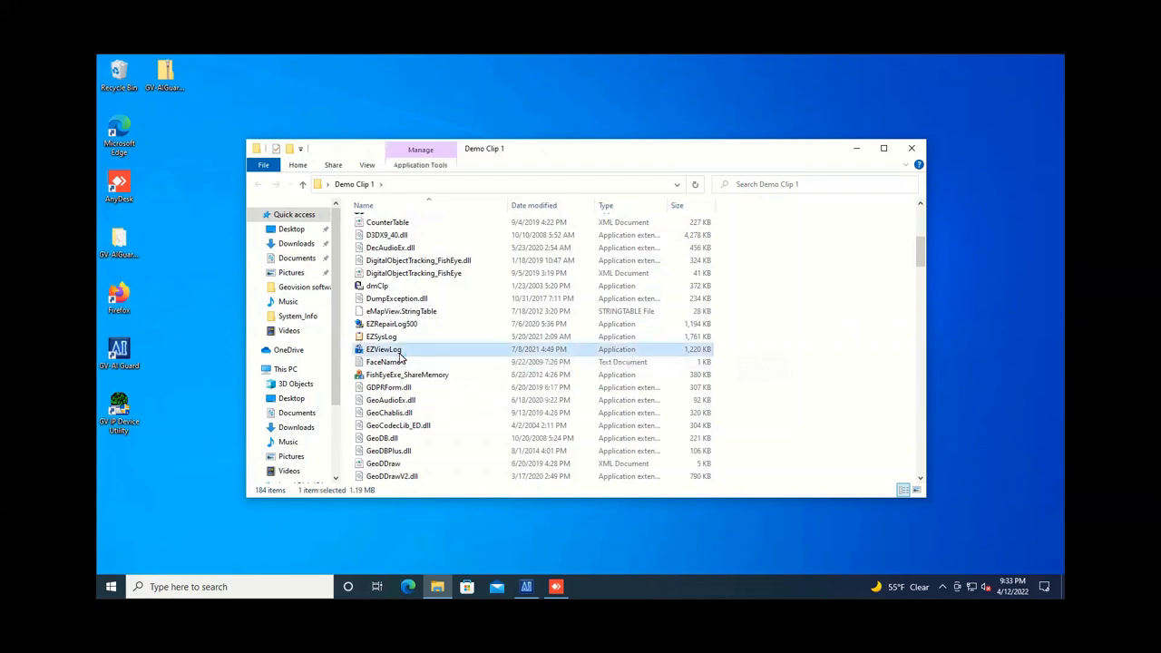
Step: Launch EZViewLog maximized, load Camera1 and Camera3, and enlarge the Camera3 pane
double_click(382, 349)
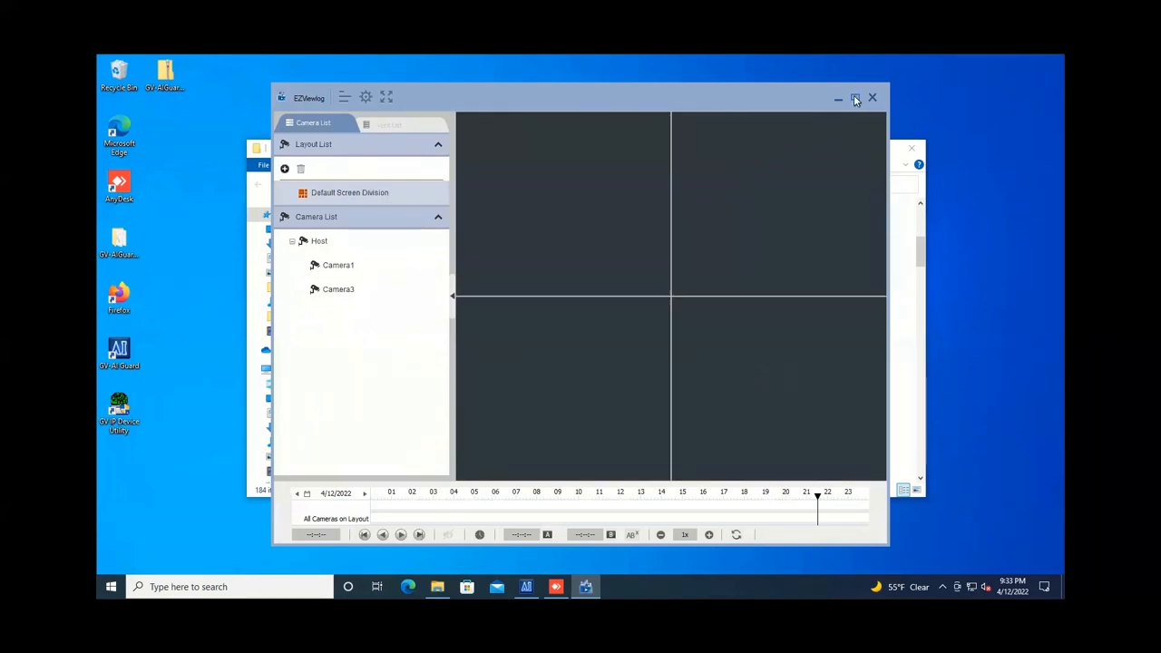
left_click(854, 99)
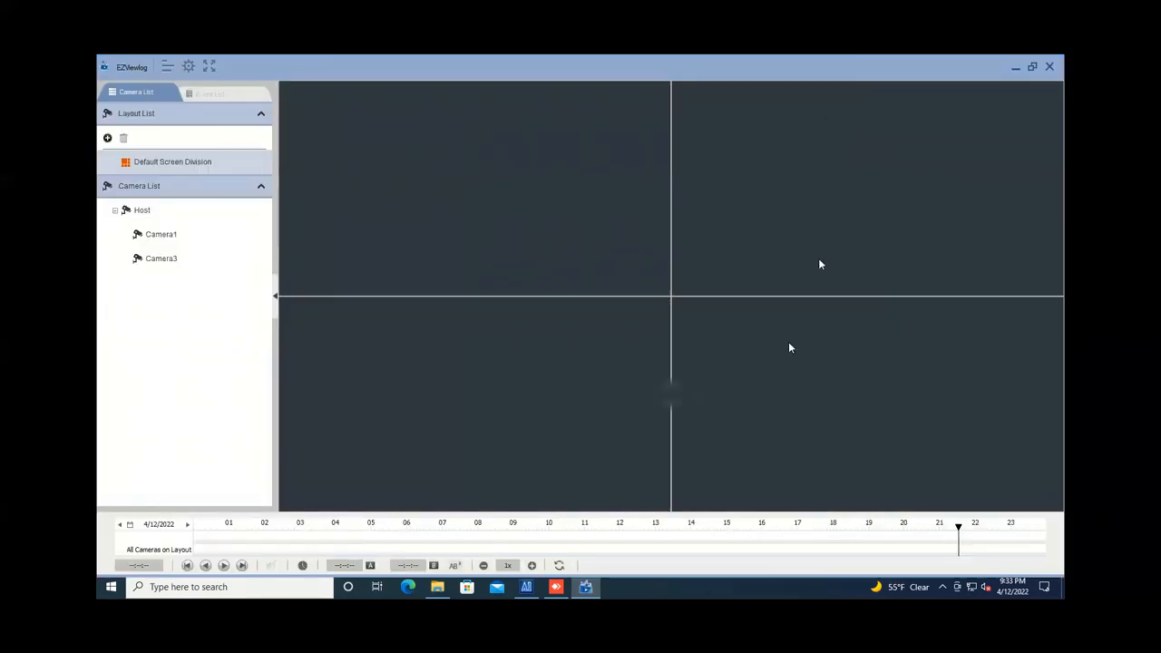
left_click(161, 259)
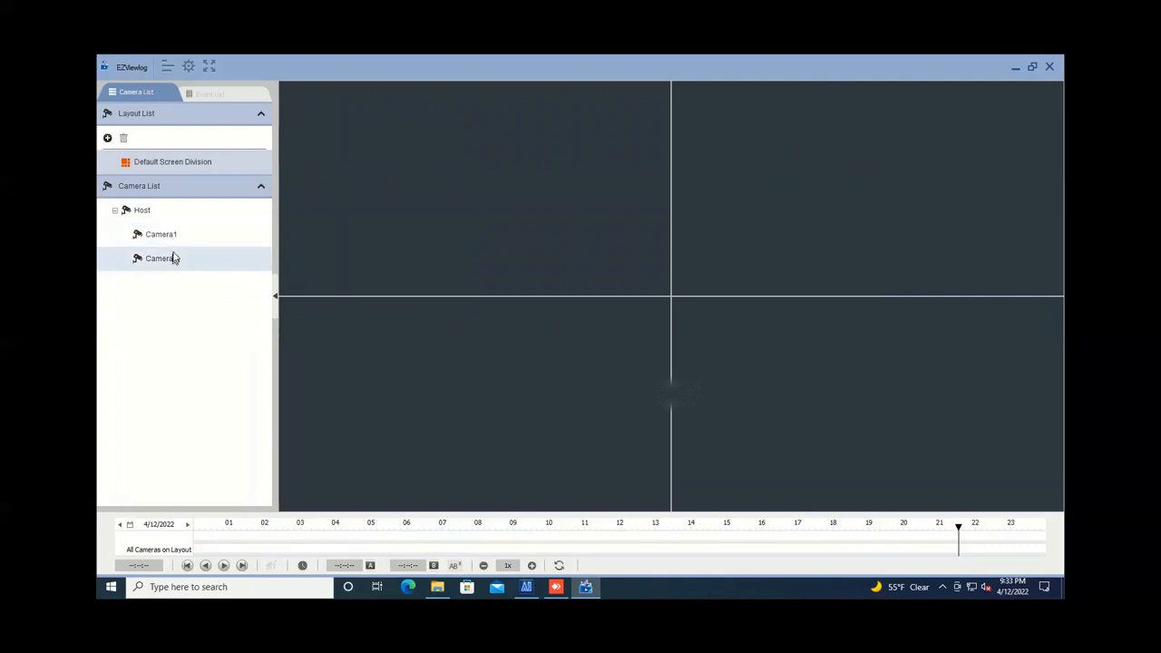
left_click(161, 234)
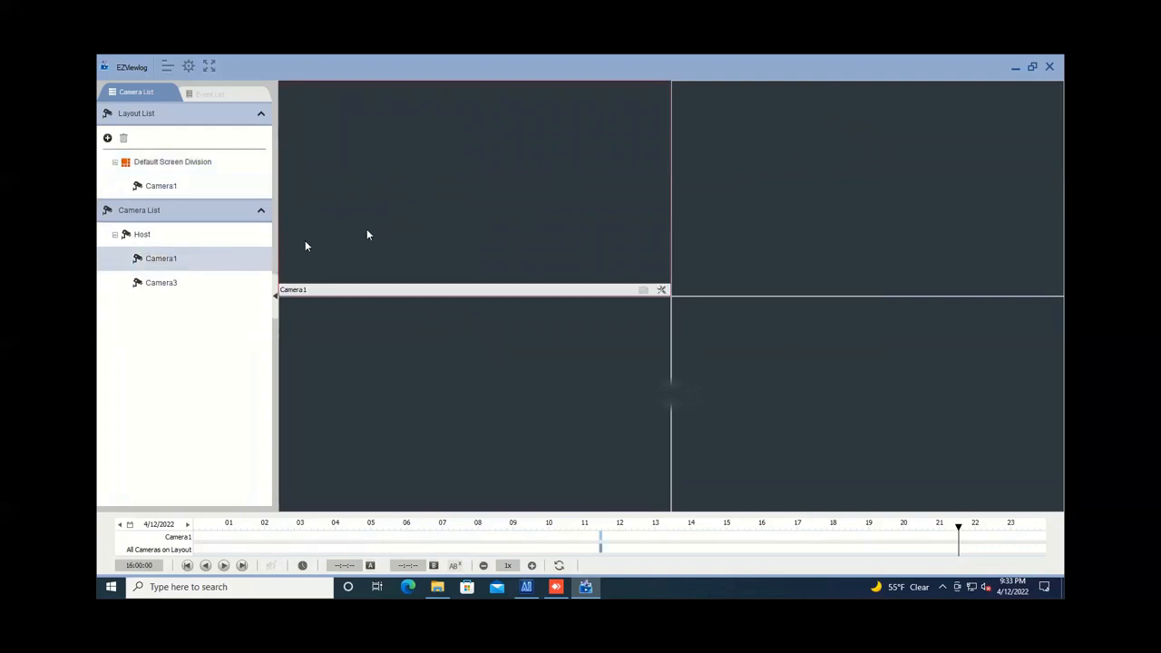
double_click(161, 282)
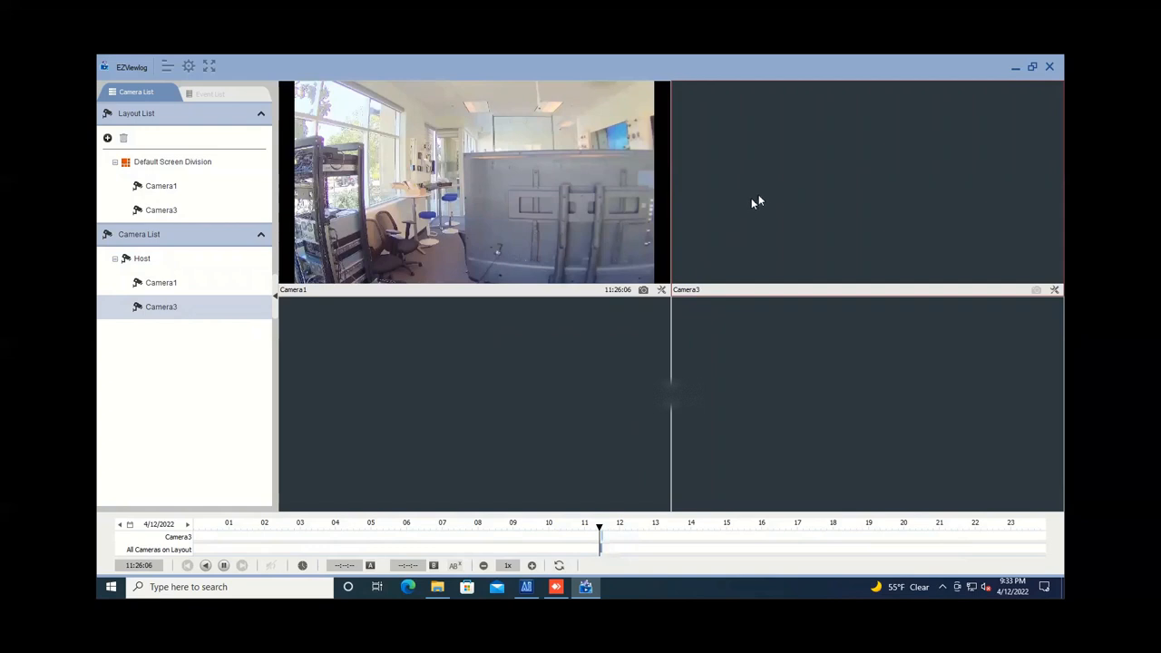
mouse_move(605, 549)
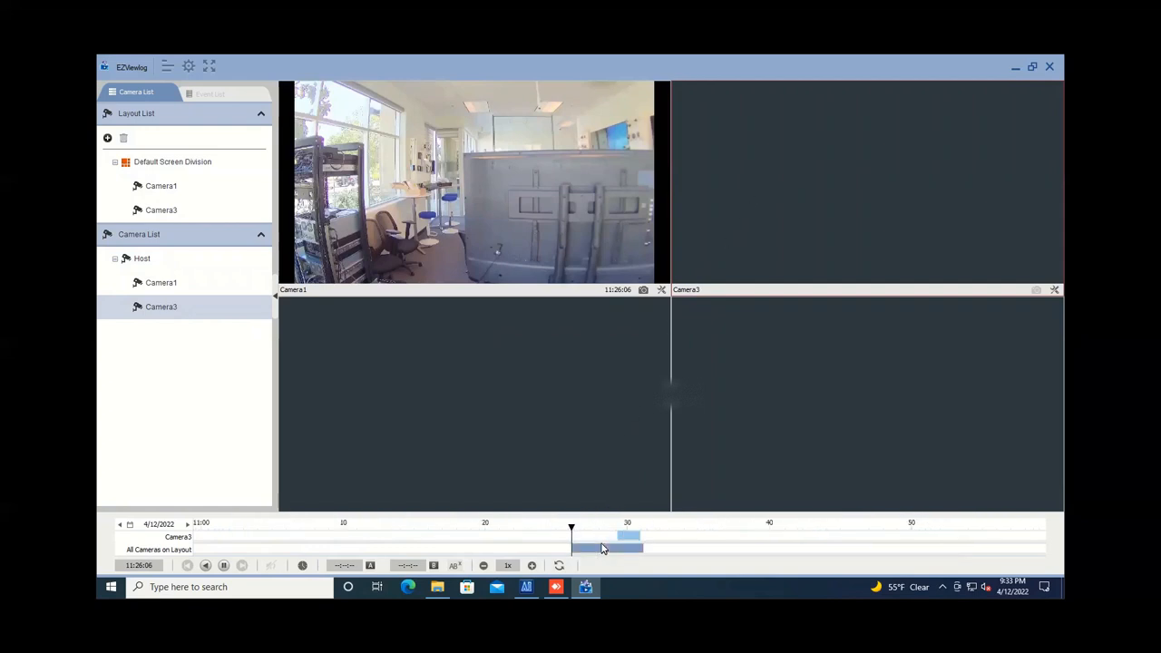
mouse_move(697, 528)
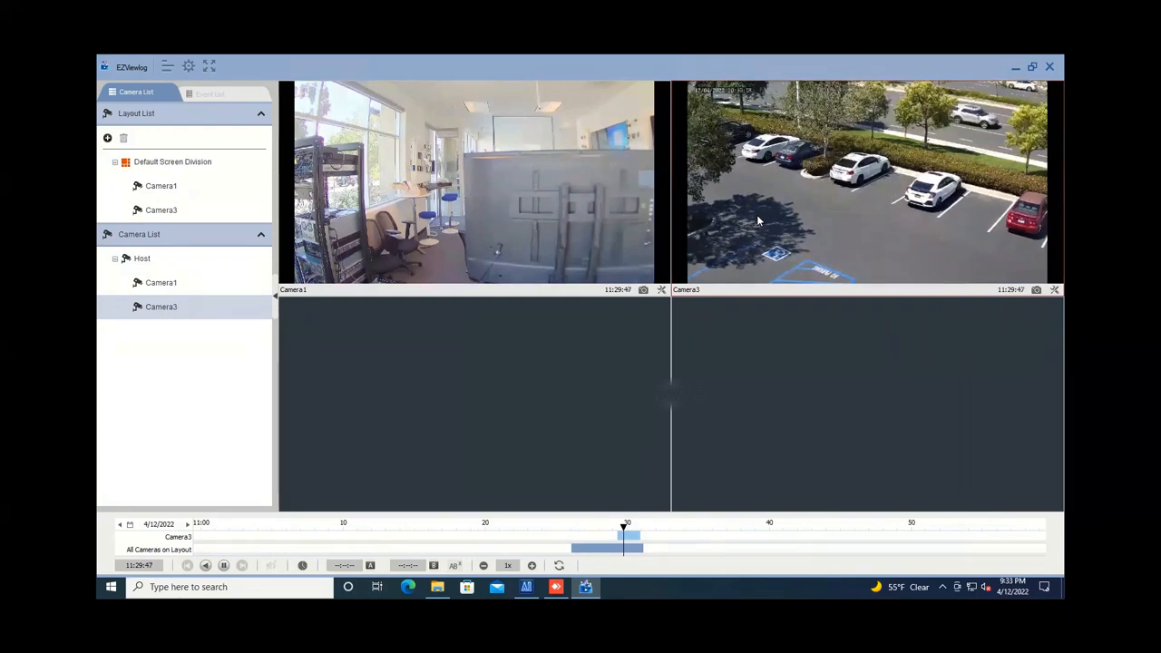
double_click(866, 182)
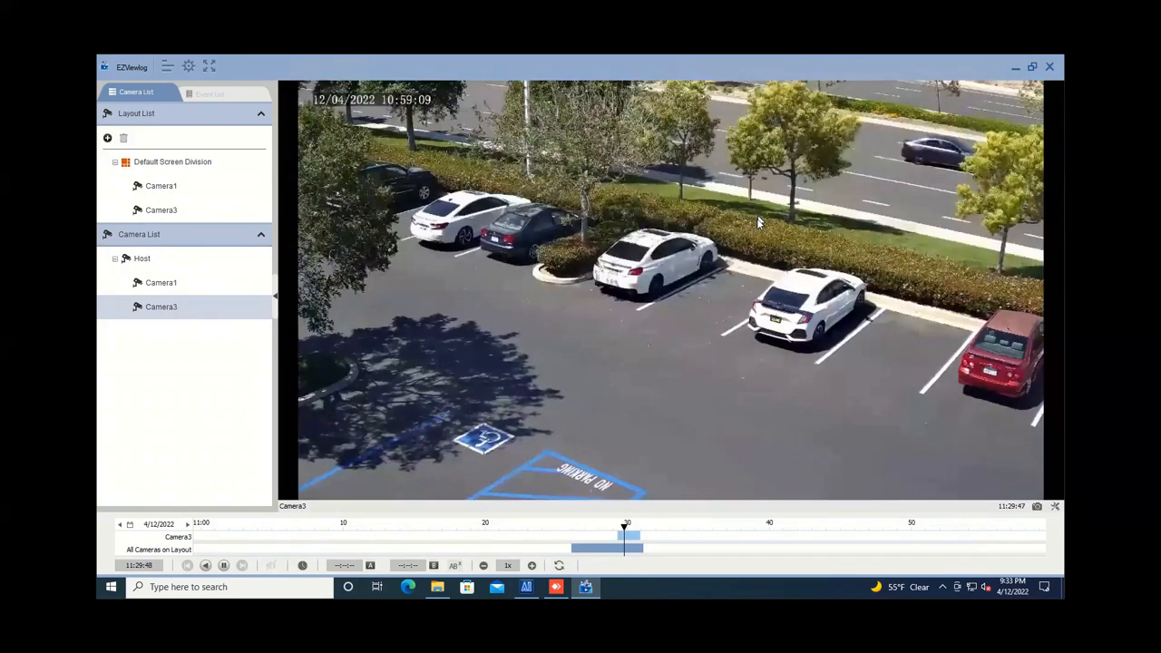